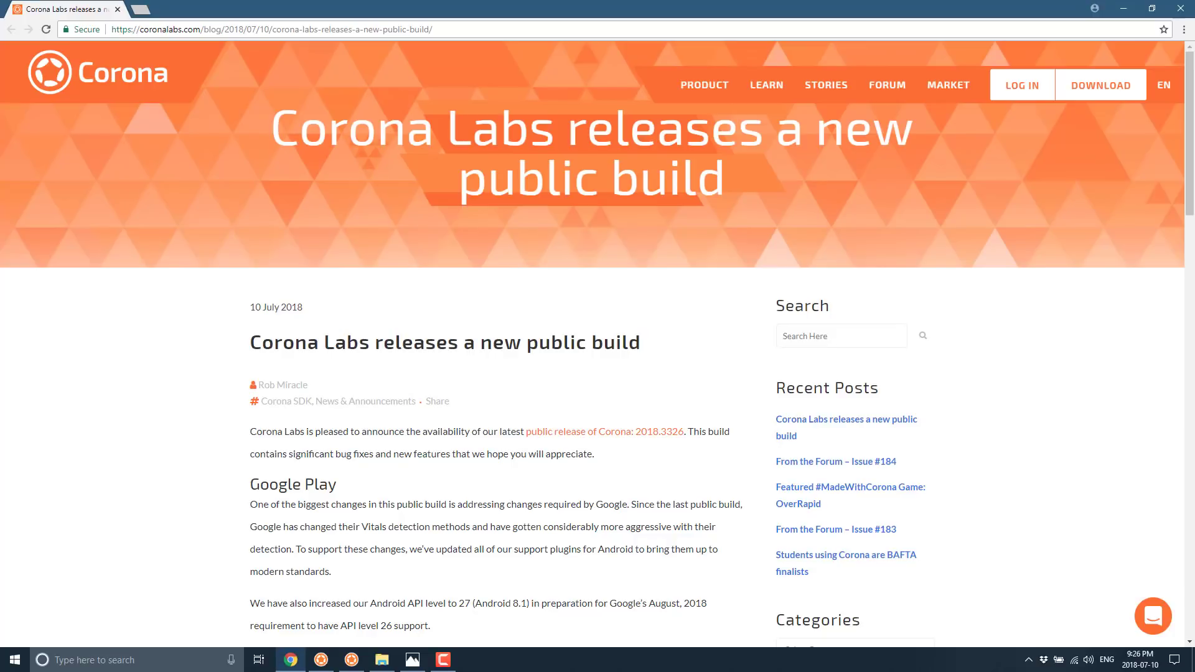
mouse_move(644, 449)
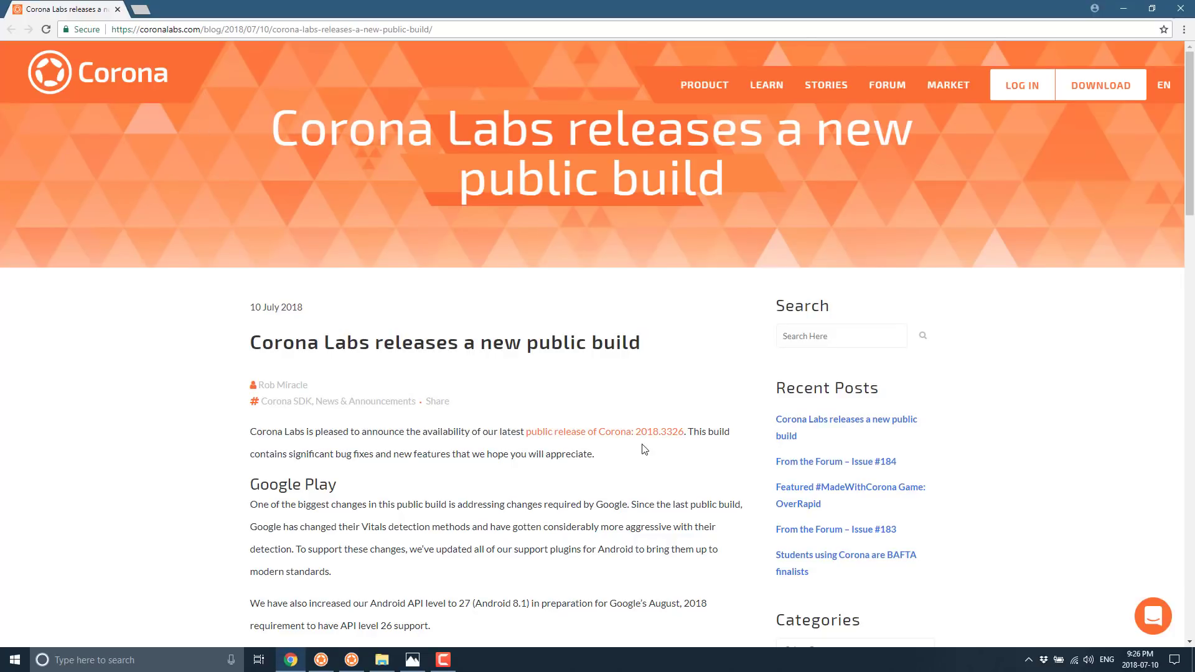
mouse_move(669, 444)
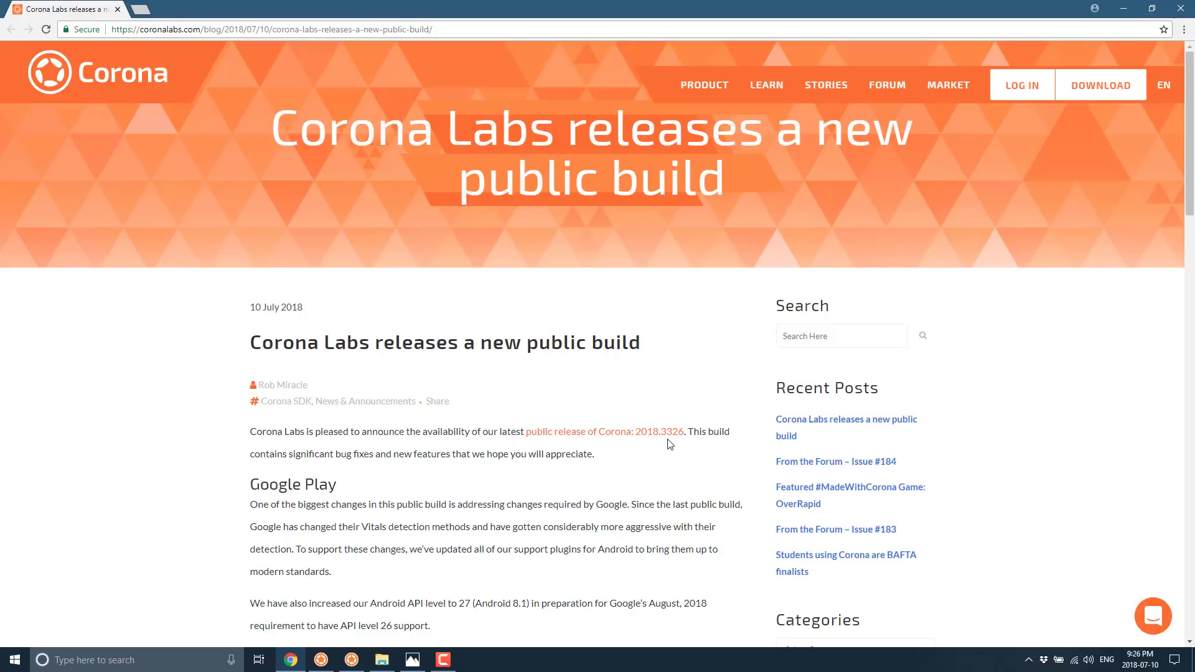
Scroll down through the page, then launch Corona Simulator from the taskbar.
scroll("down", 3)
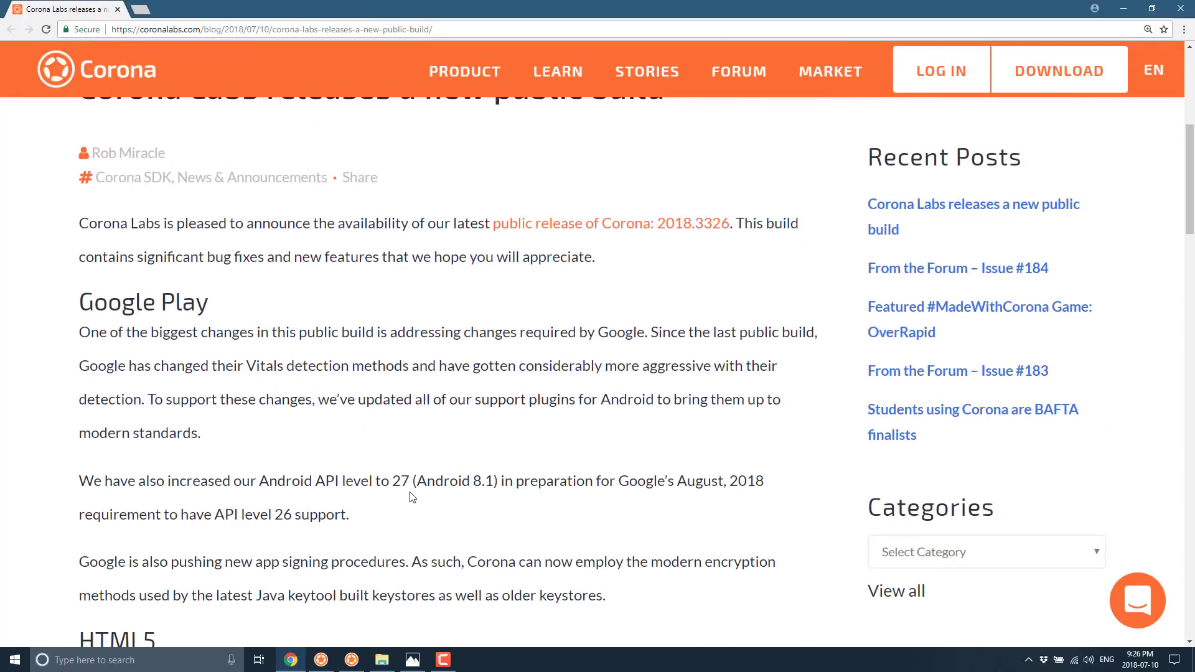
scroll("down", 3)
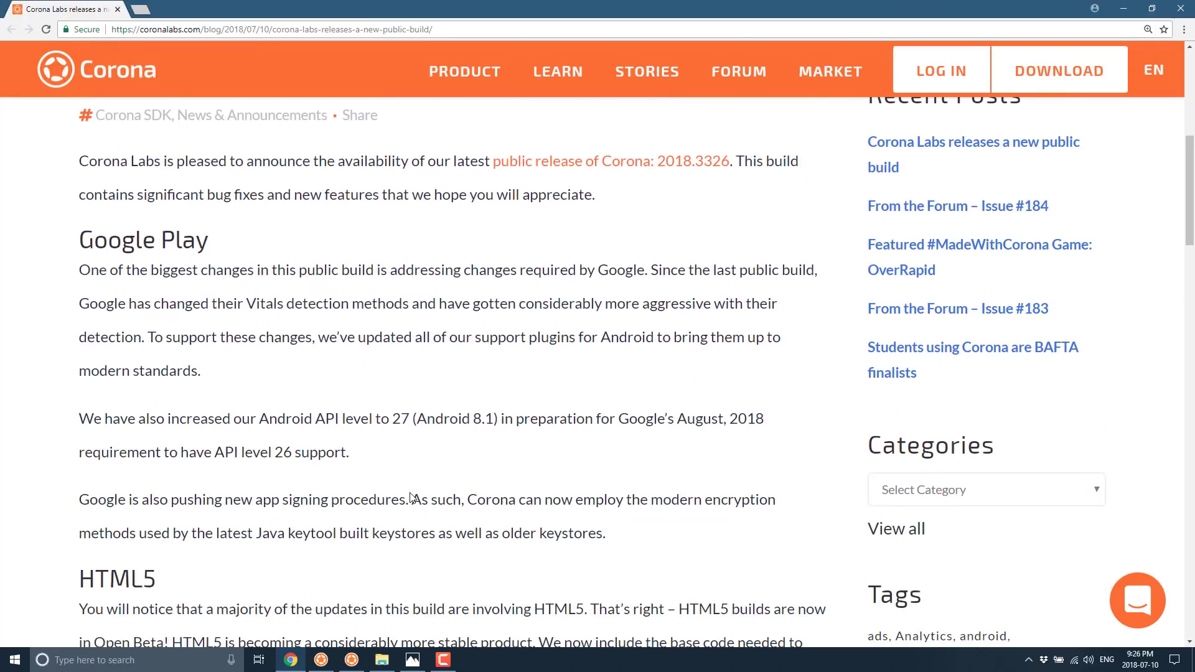
scroll("down", 3)
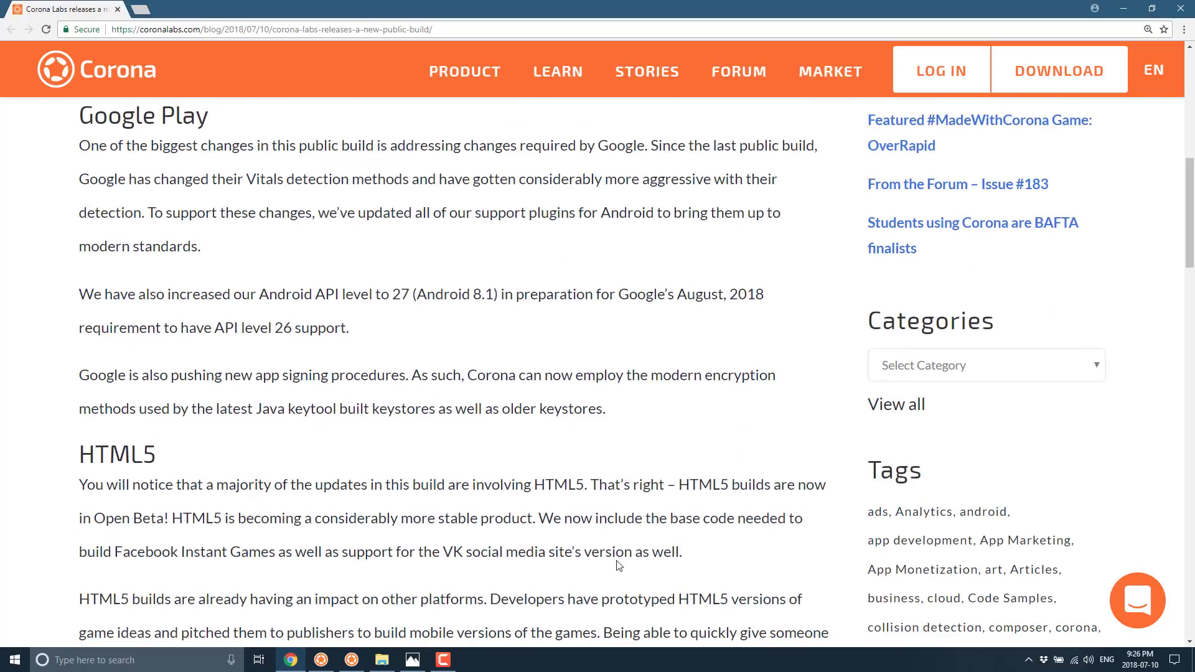
mouse_move(598, 549)
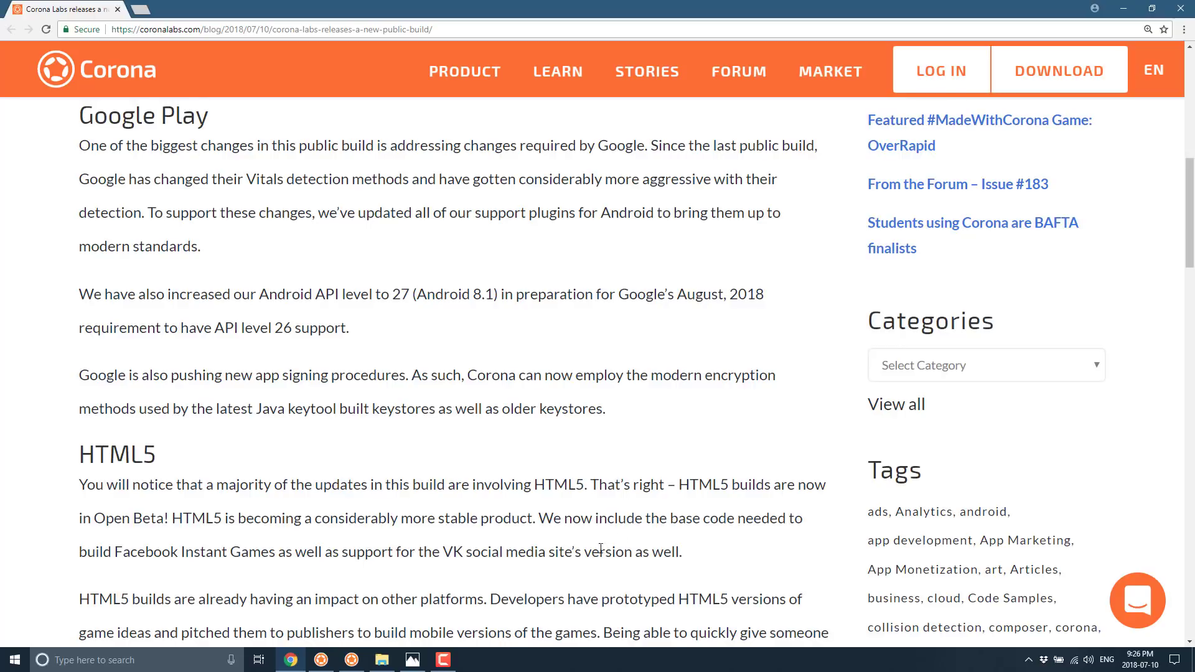
scroll("down", 3)
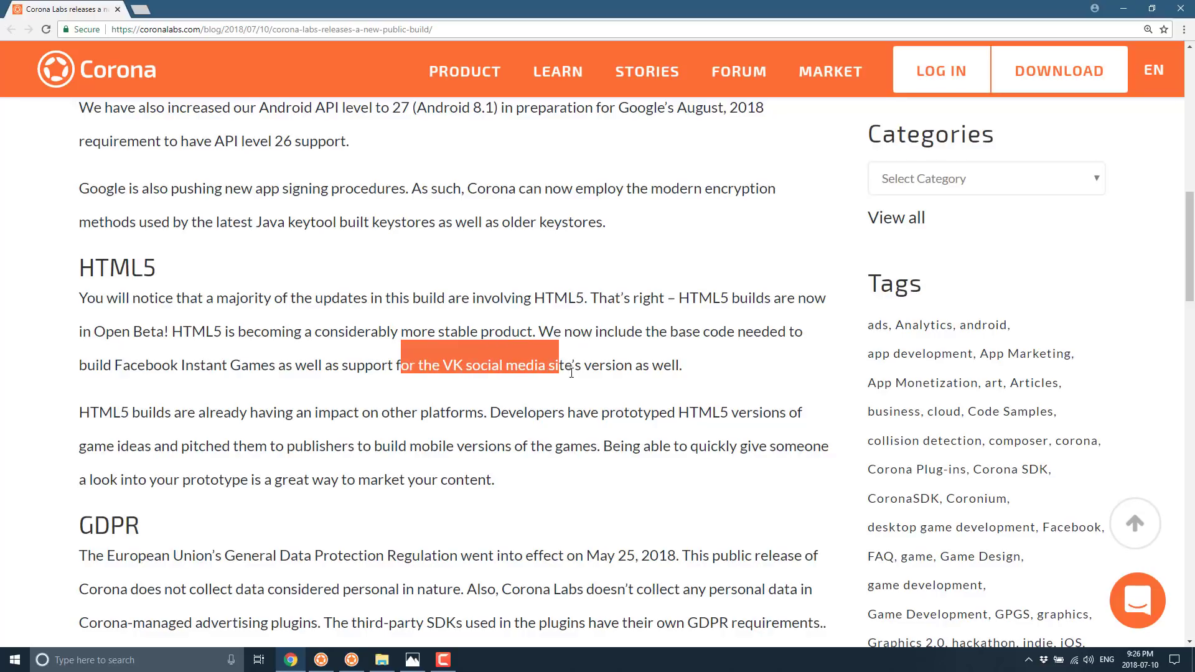
scroll("down", 3)
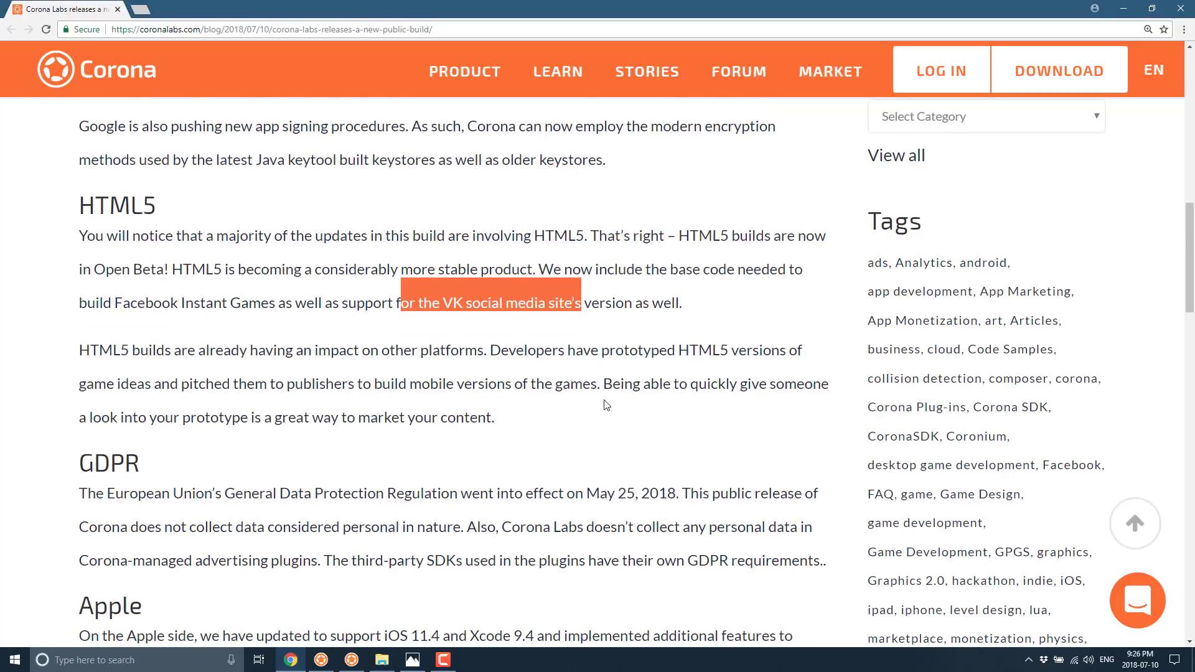
scroll("down", 3)
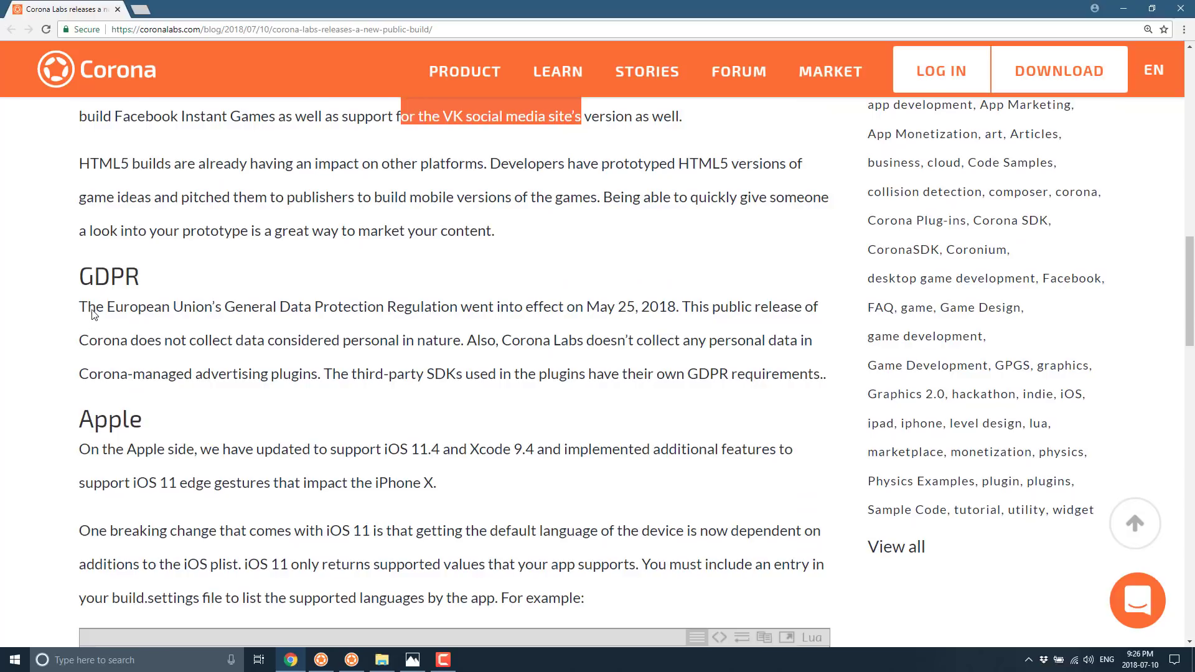
mouse_move(99, 276)
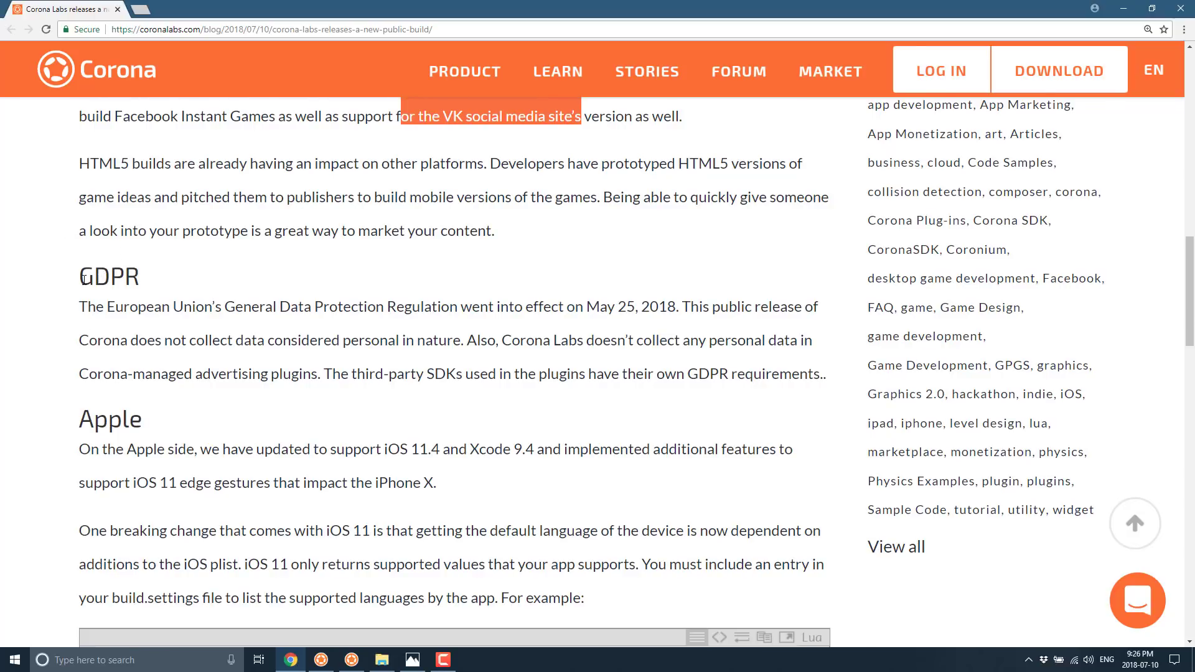
mouse_move(473, 358)
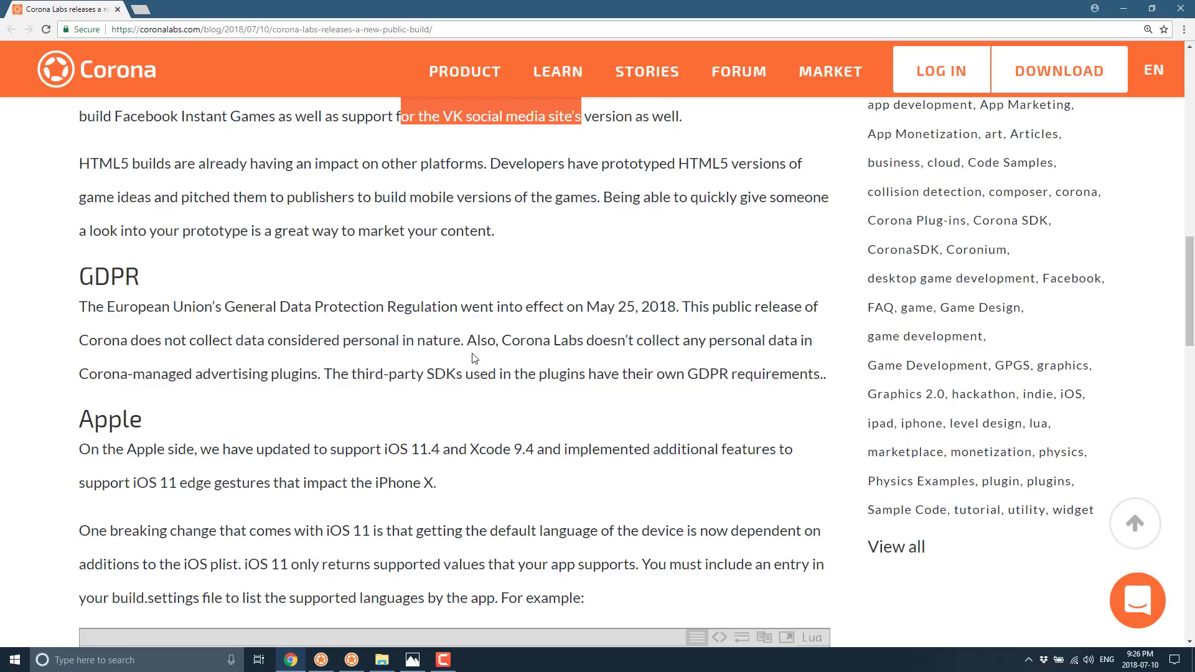
mouse_move(424, 312)
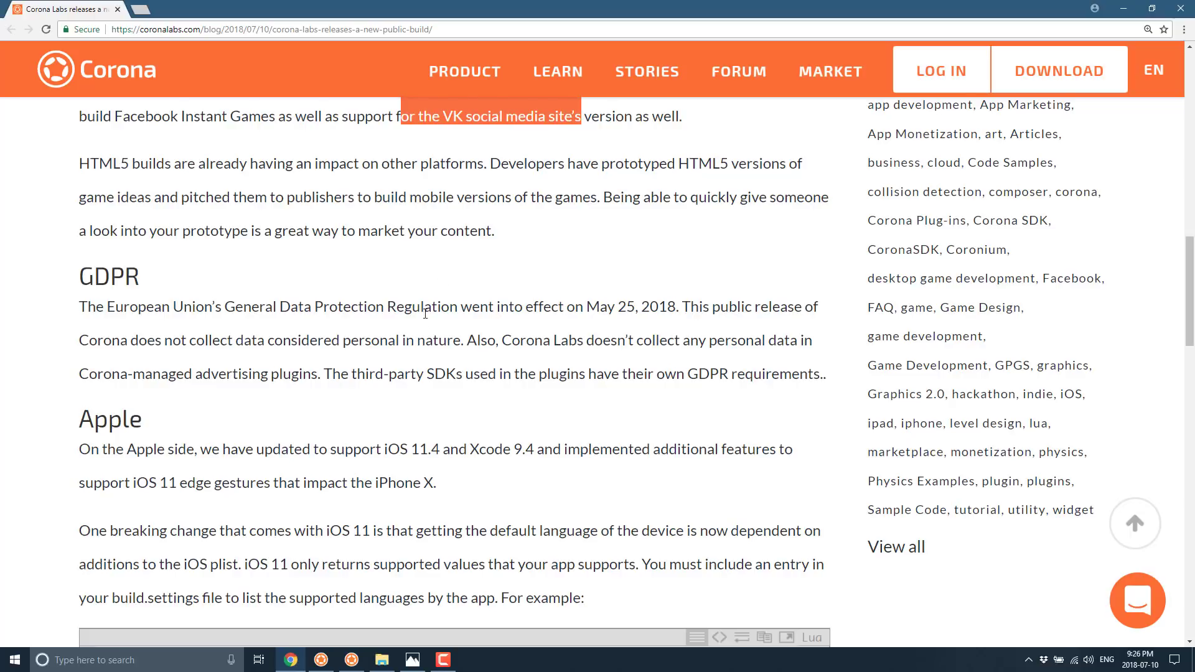
scroll("down", 3)
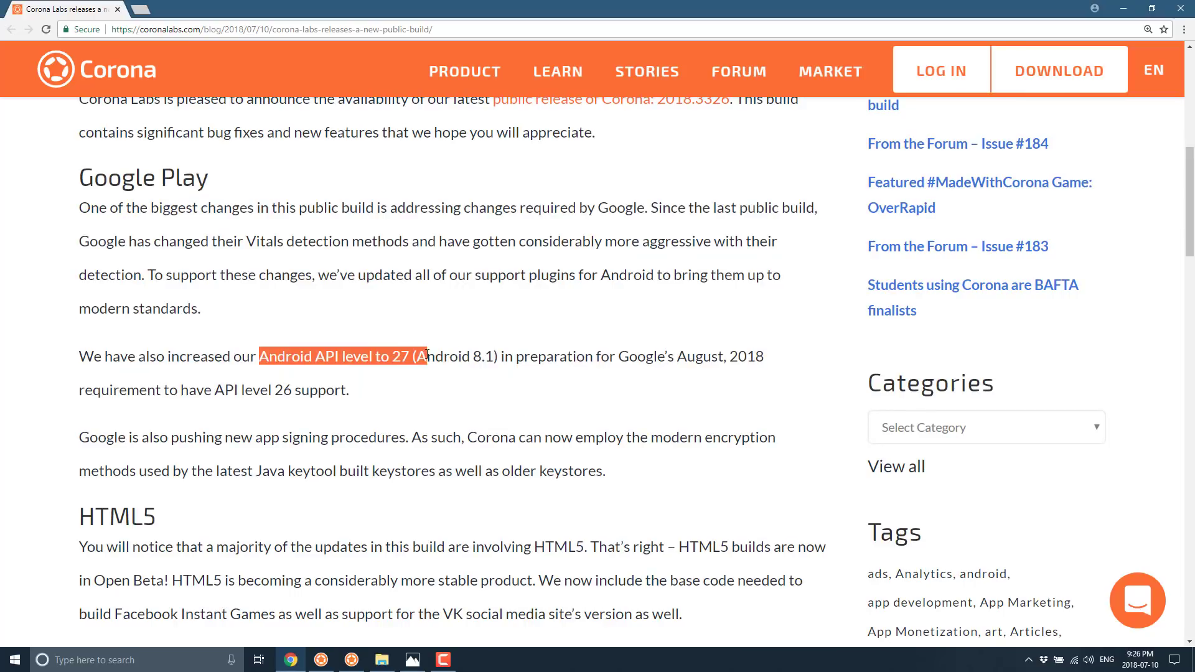
left_click(483, 370)
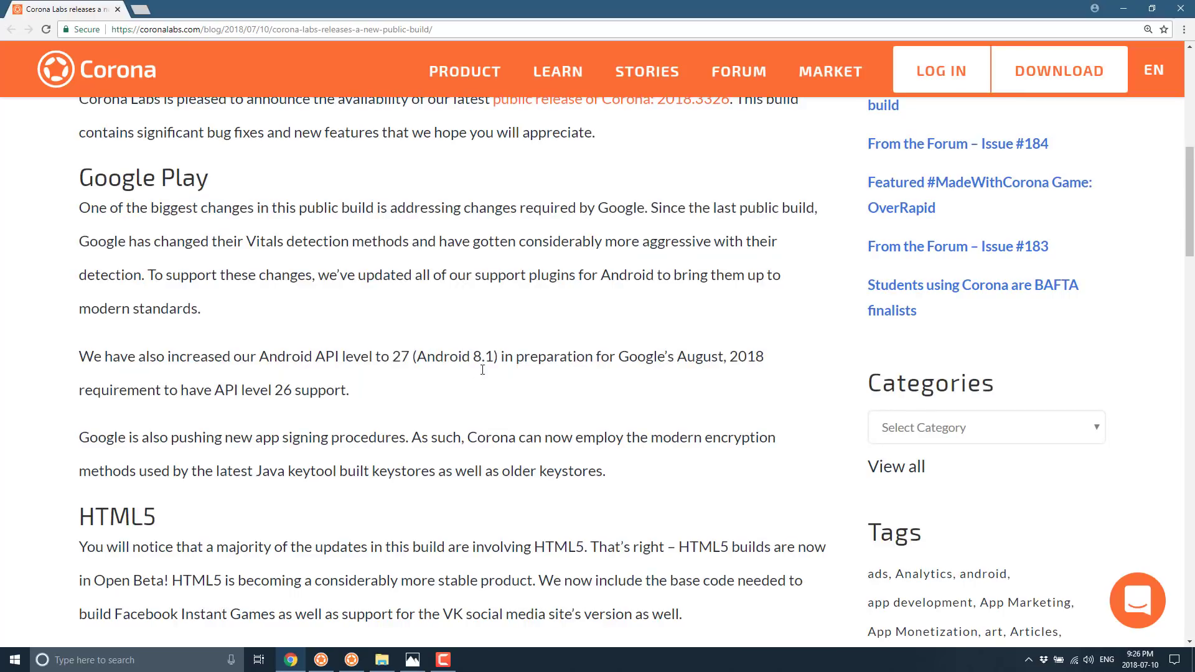
scroll("down", 3)
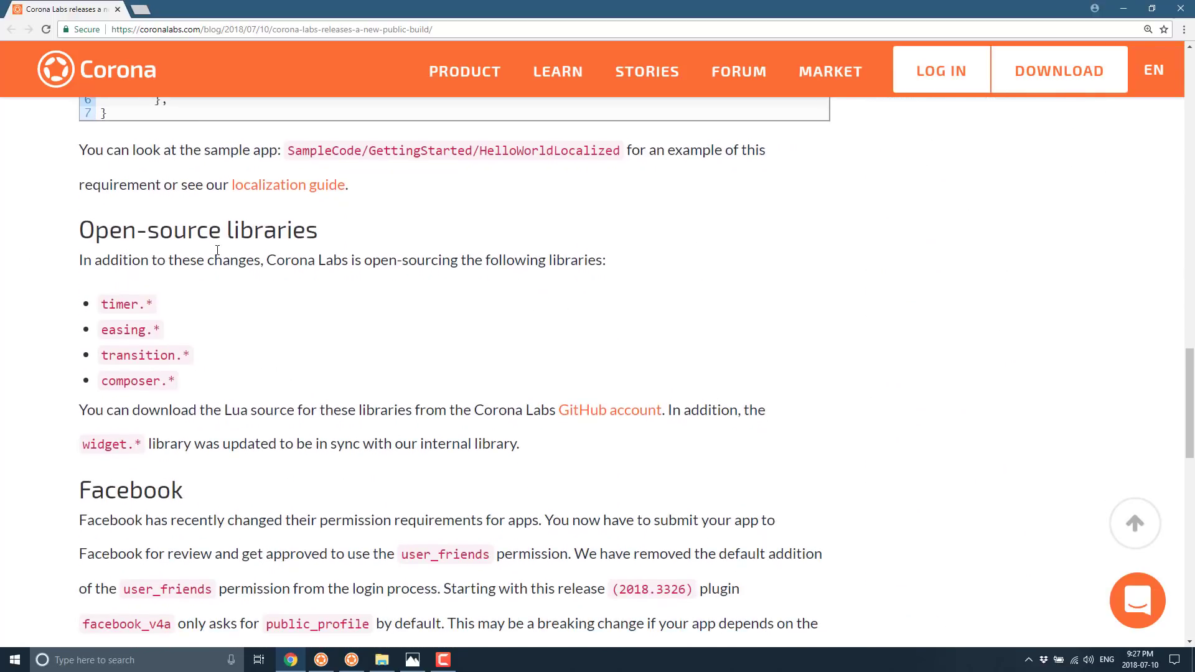
mouse_move(615, 321)
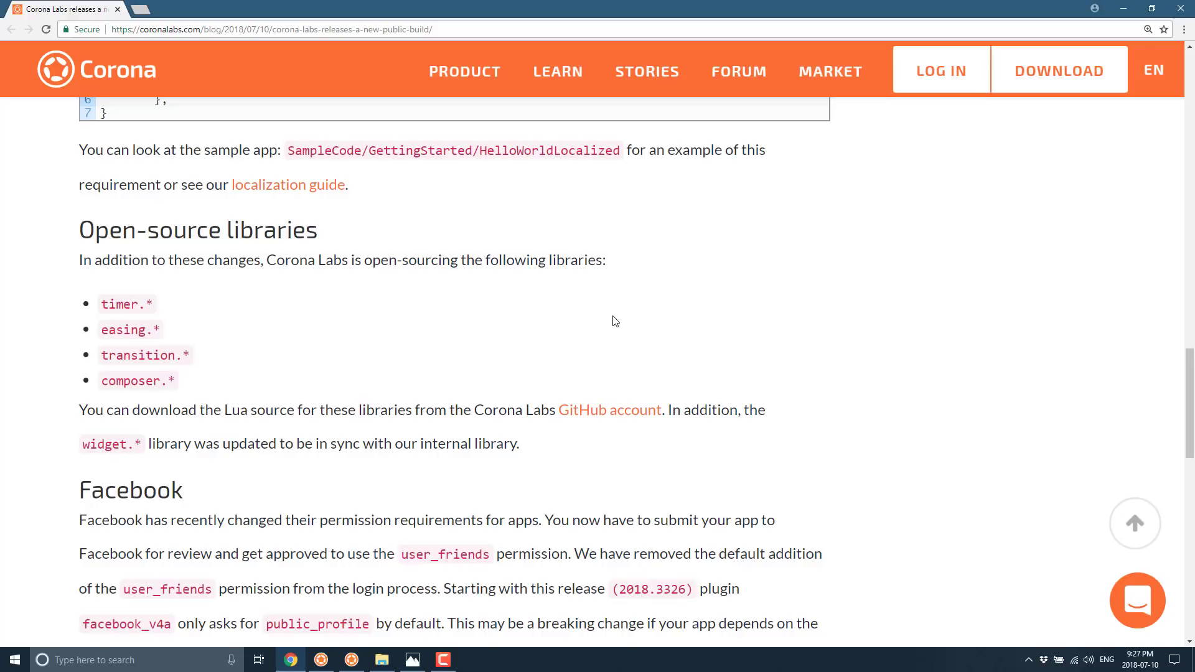
mouse_move(575, 417)
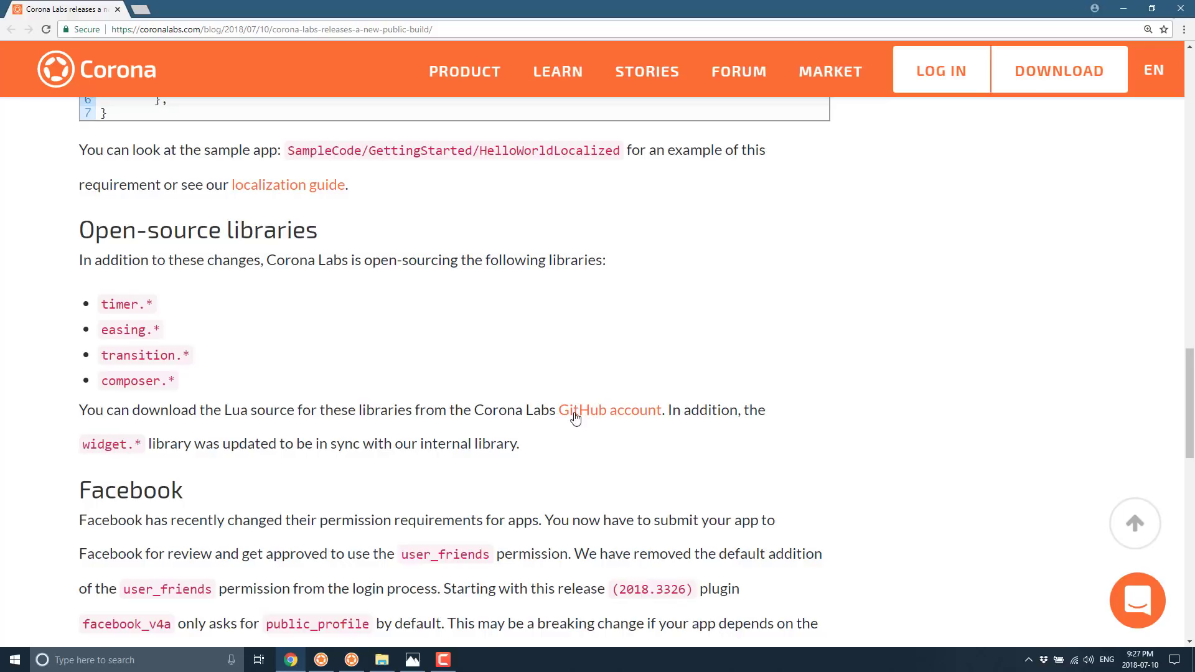
mouse_move(411, 480)
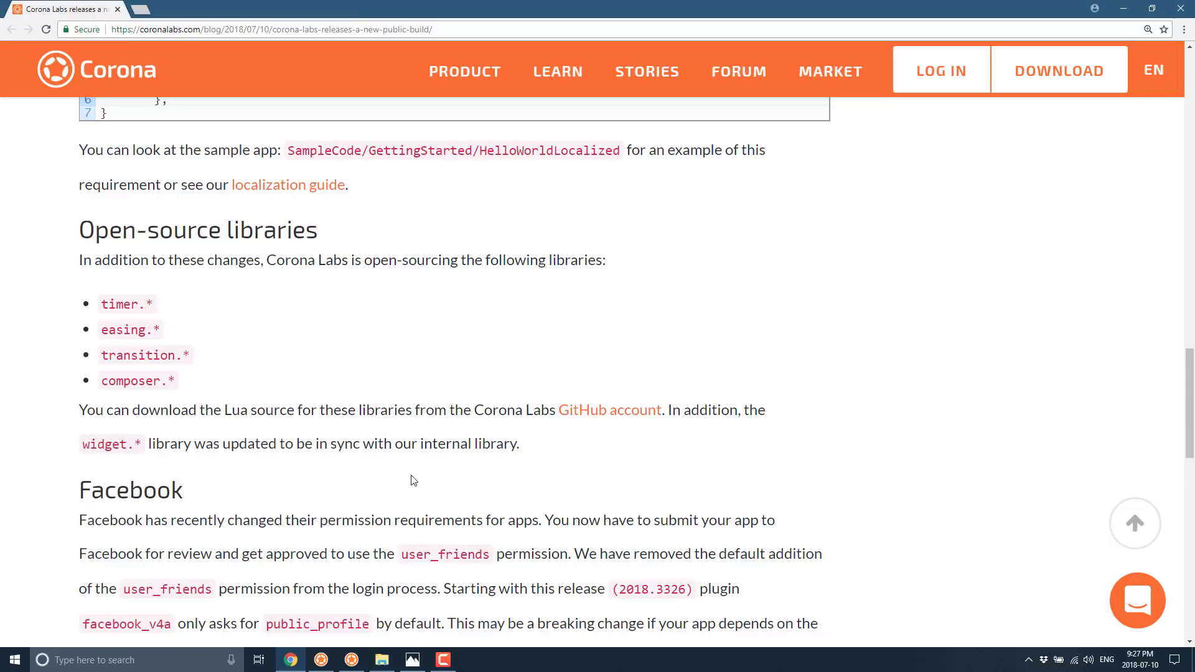
scroll("down", 3)
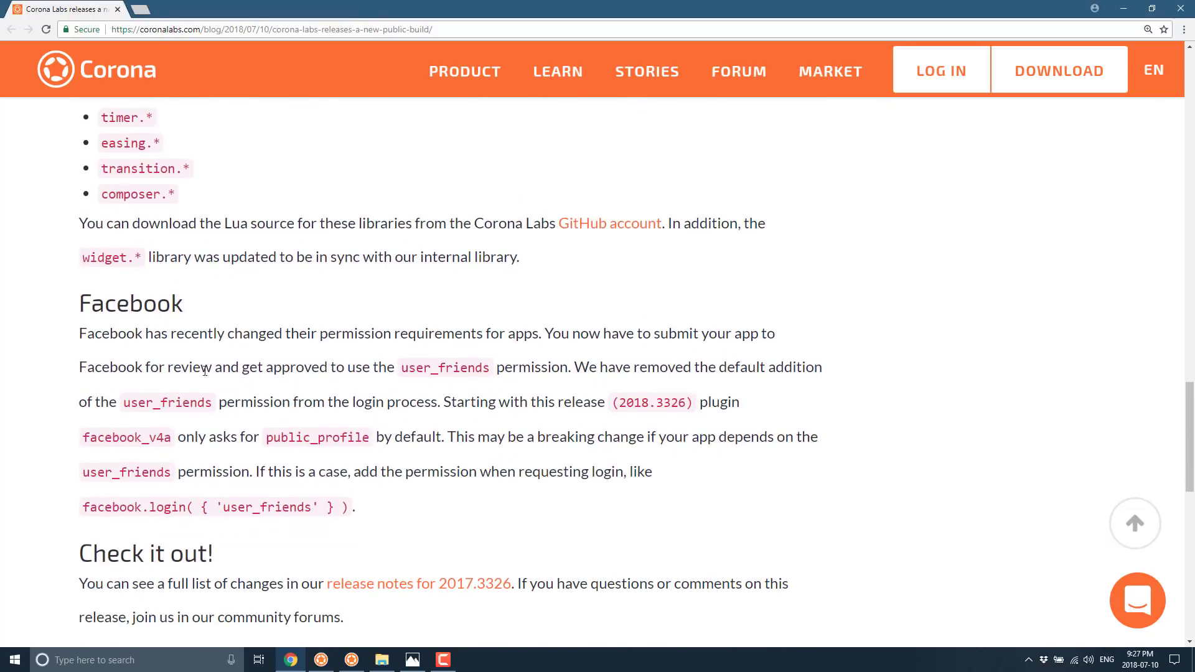
mouse_move(446, 431)
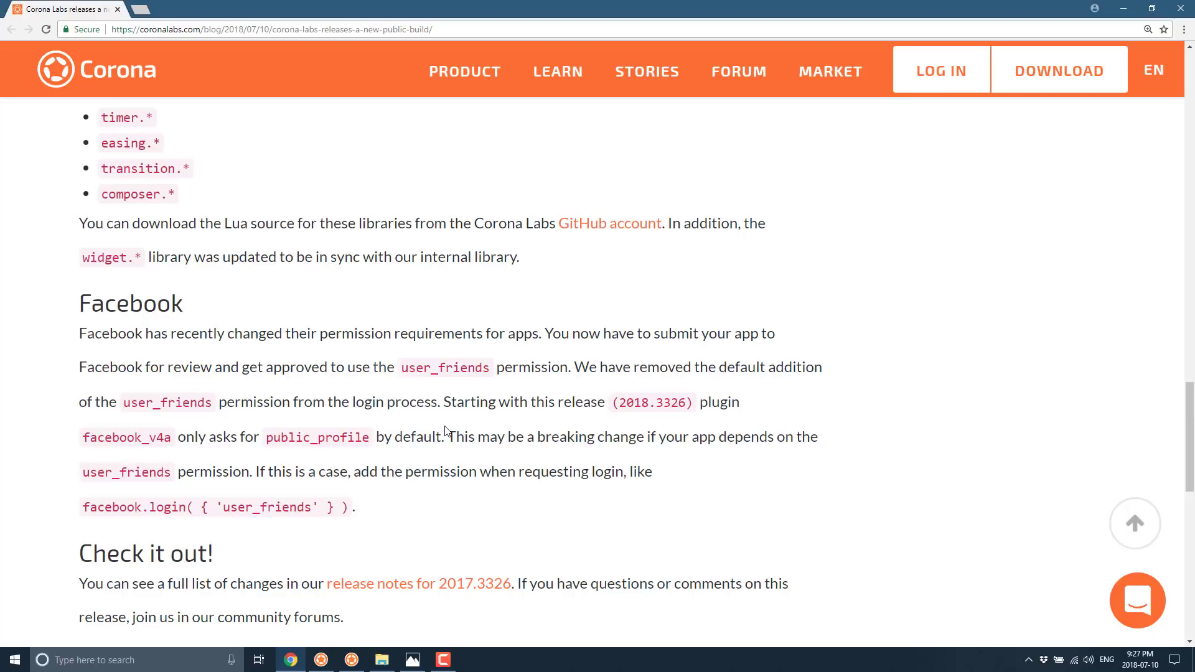
mouse_move(471, 588)
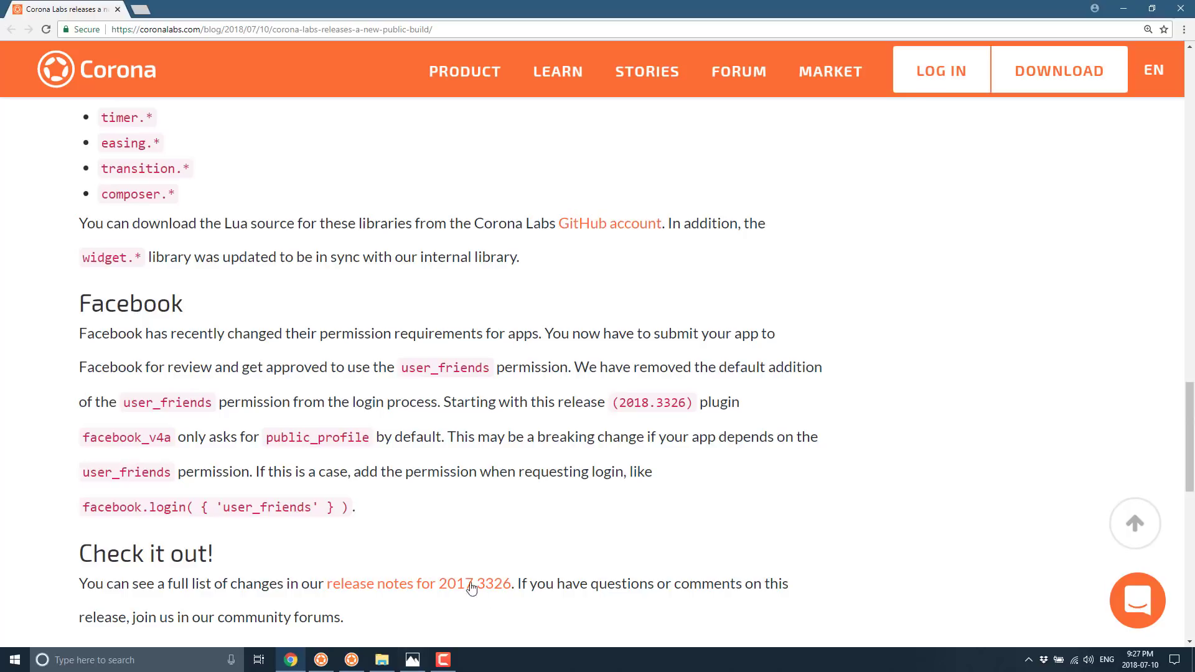
mouse_move(482, 588)
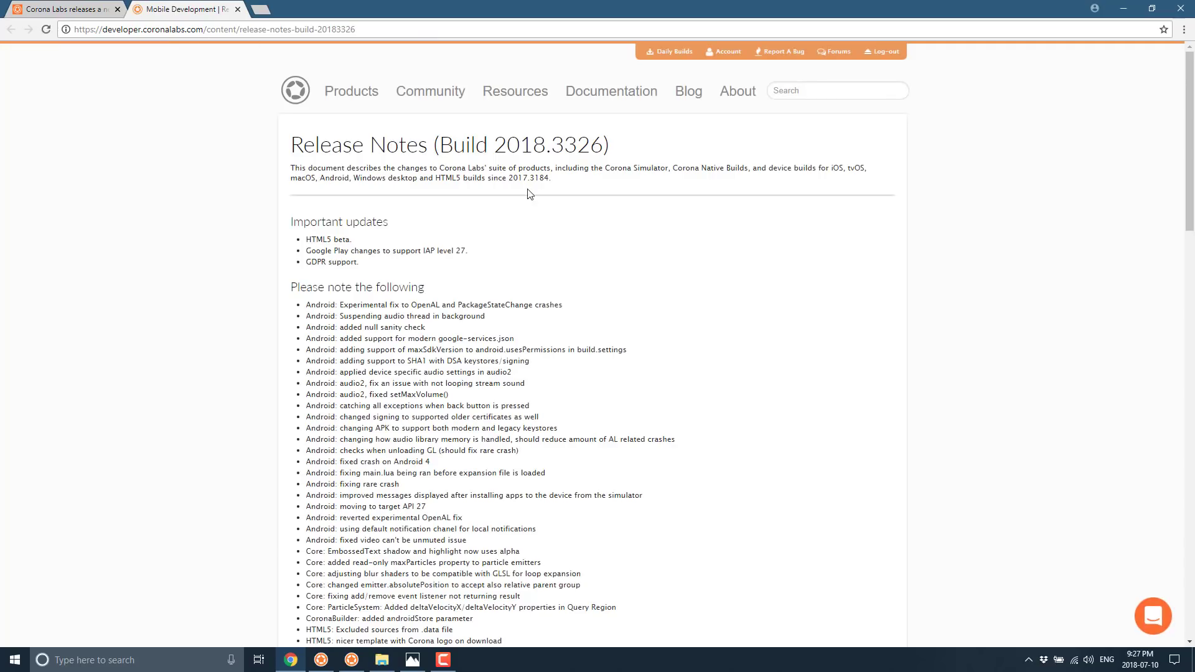
mouse_move(196, 77)
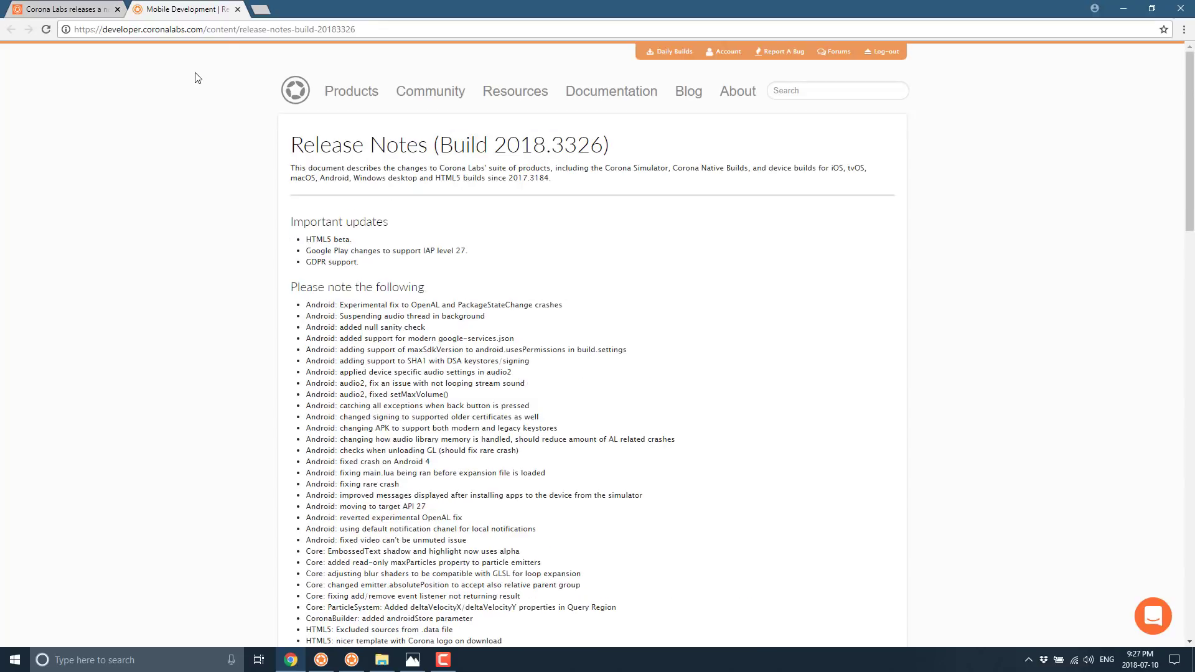
scroll("down", 3)
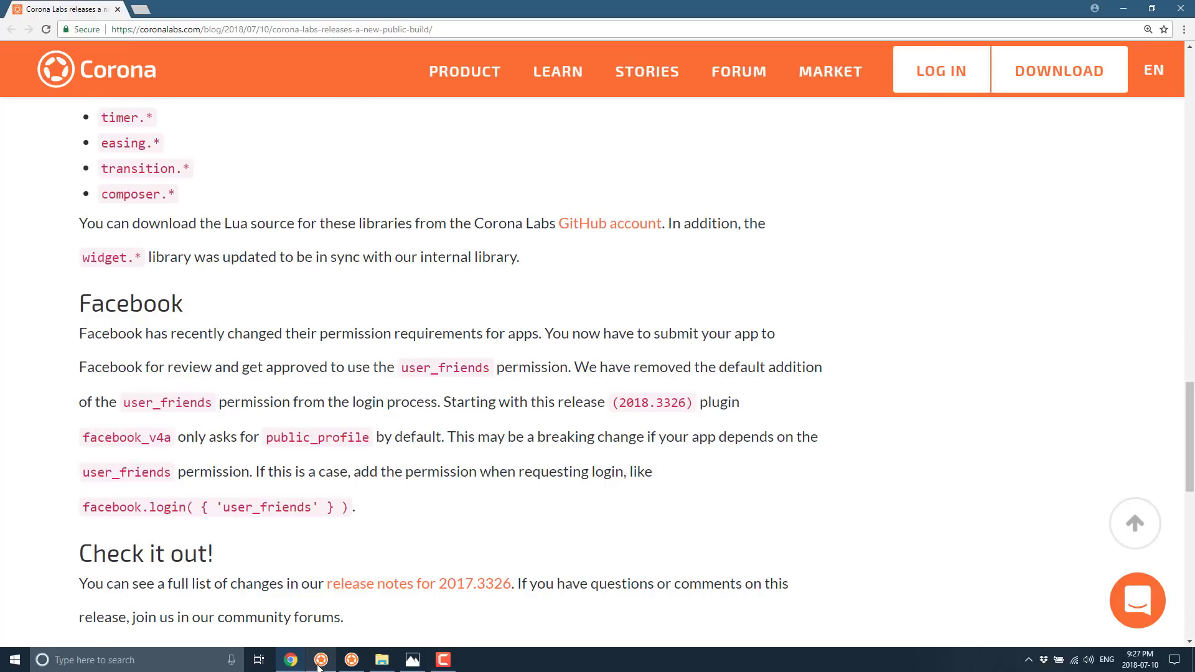
left_click(321, 659)
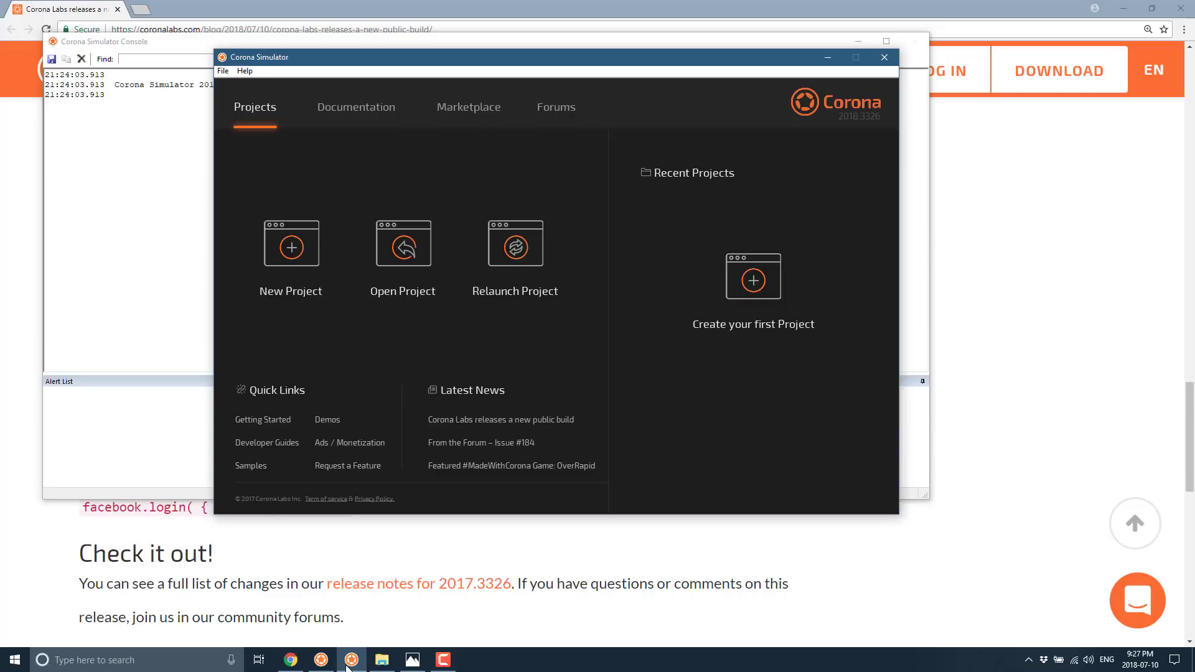
mouse_move(814, 213)
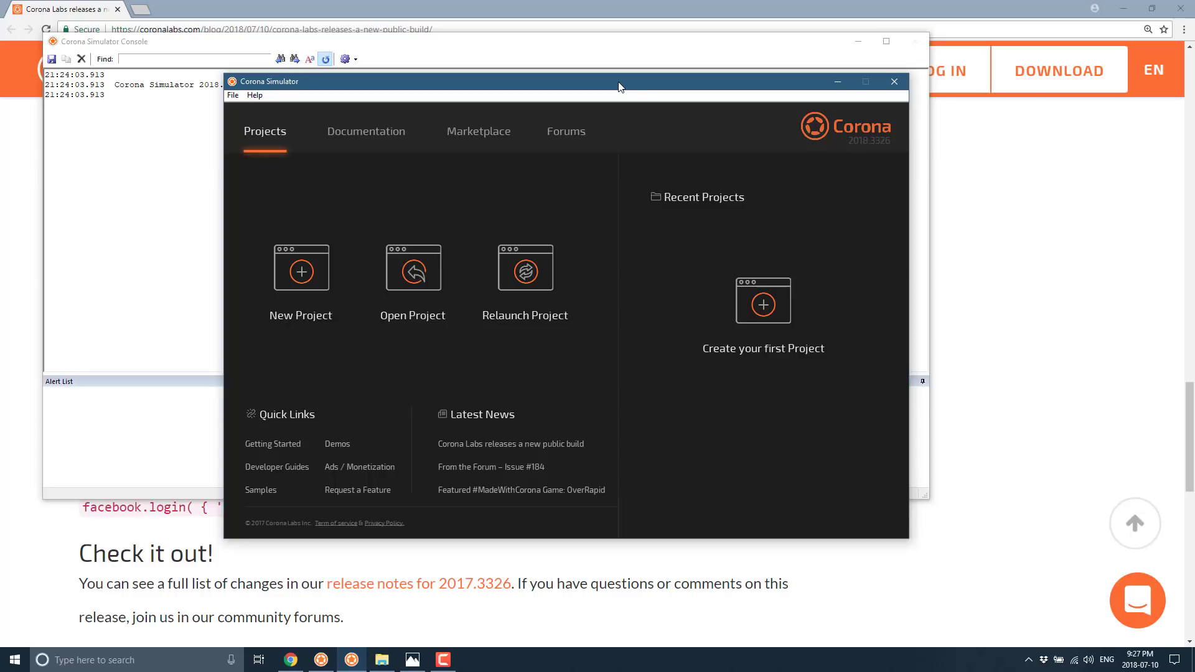
mouse_move(339, 440)
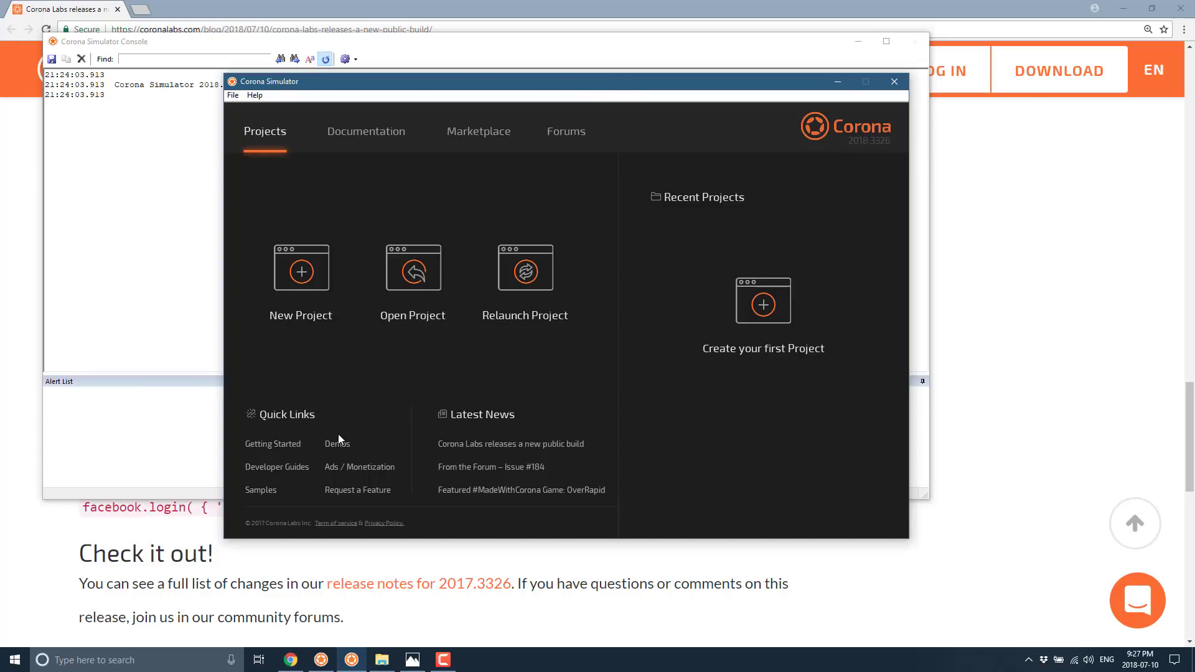
mouse_move(349, 392)
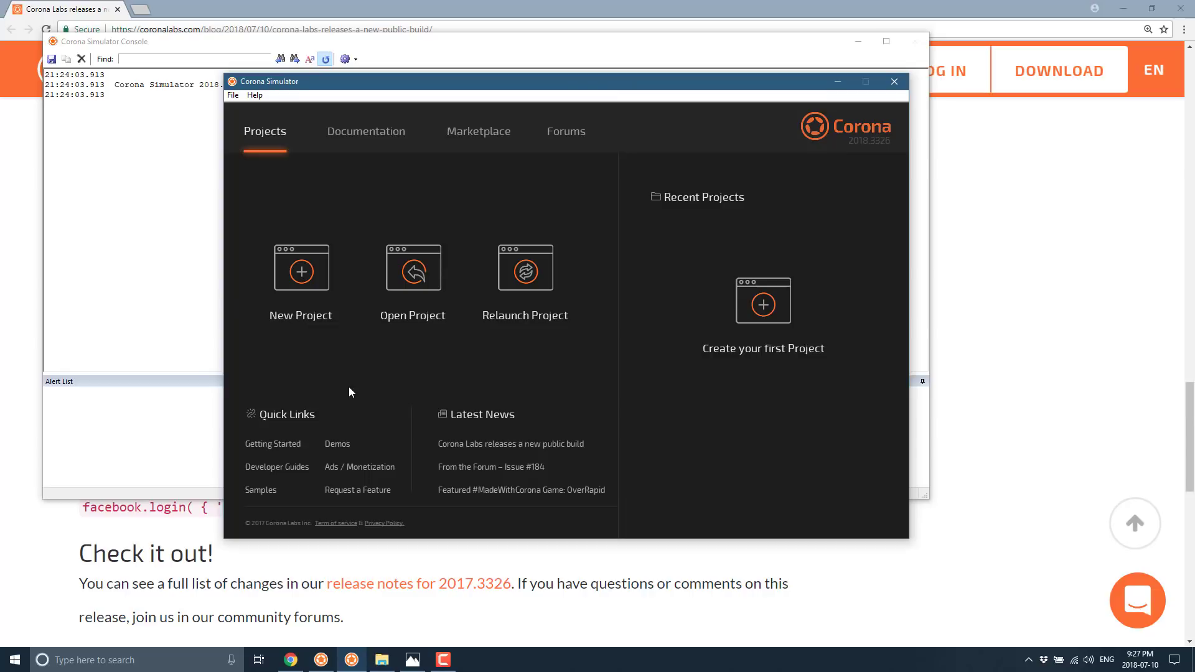
Open the Bridge sample from the Physics category of the Samples list.
left_click(260, 489)
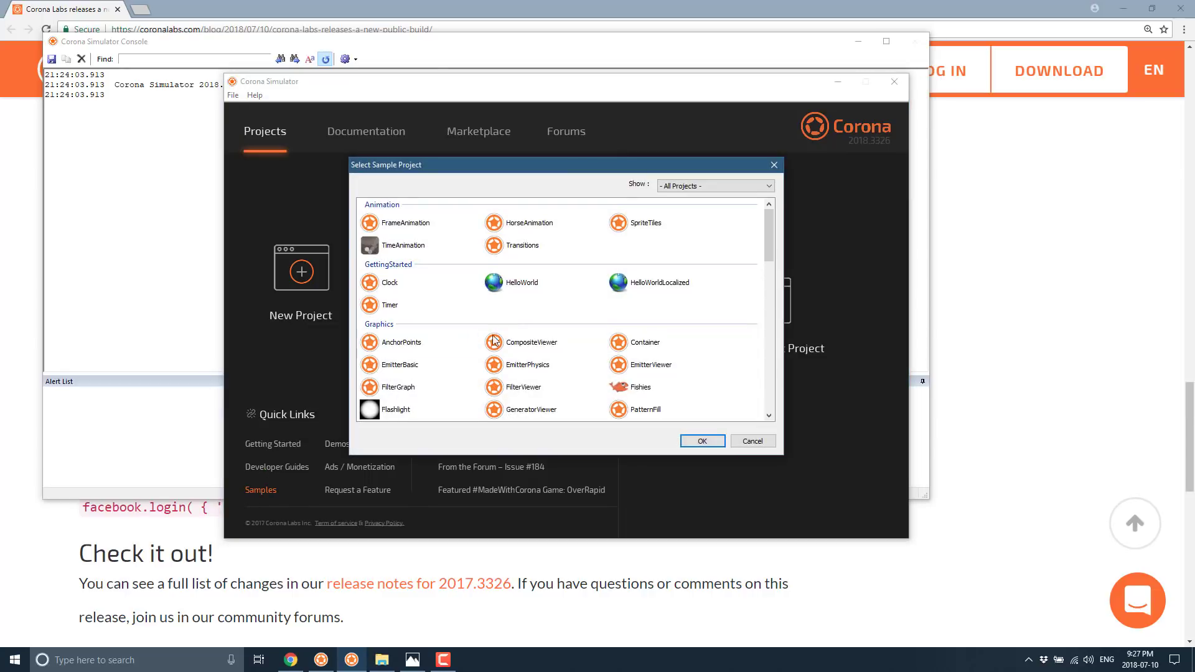
scroll("down", 3)
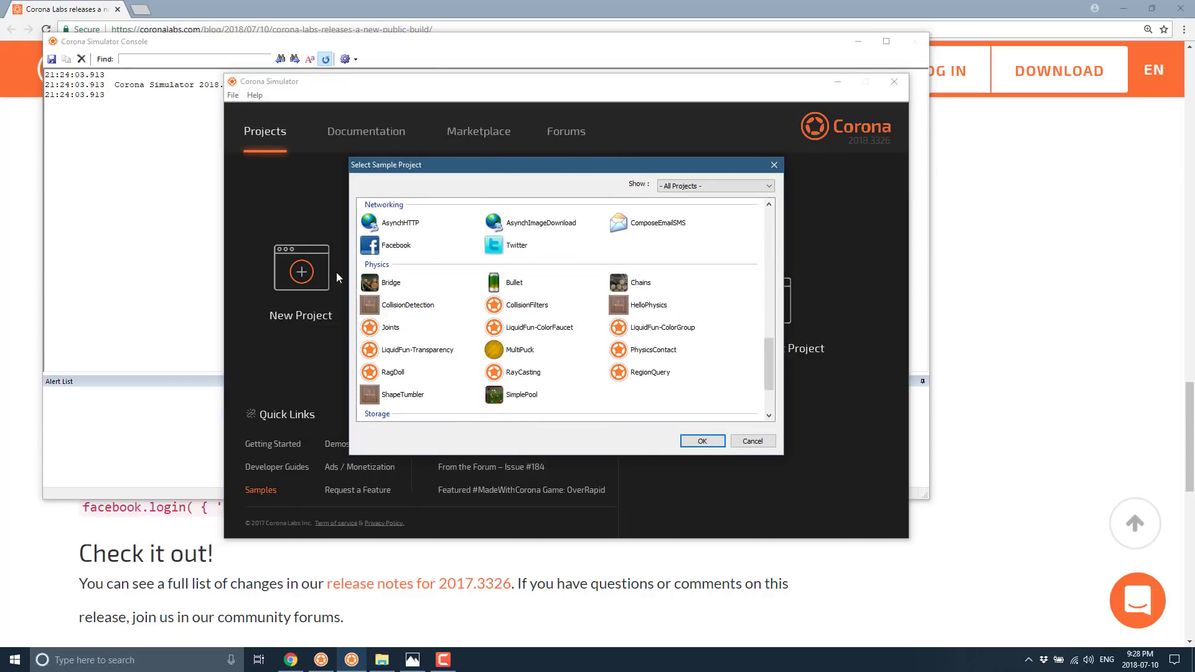
left_click(391, 282)
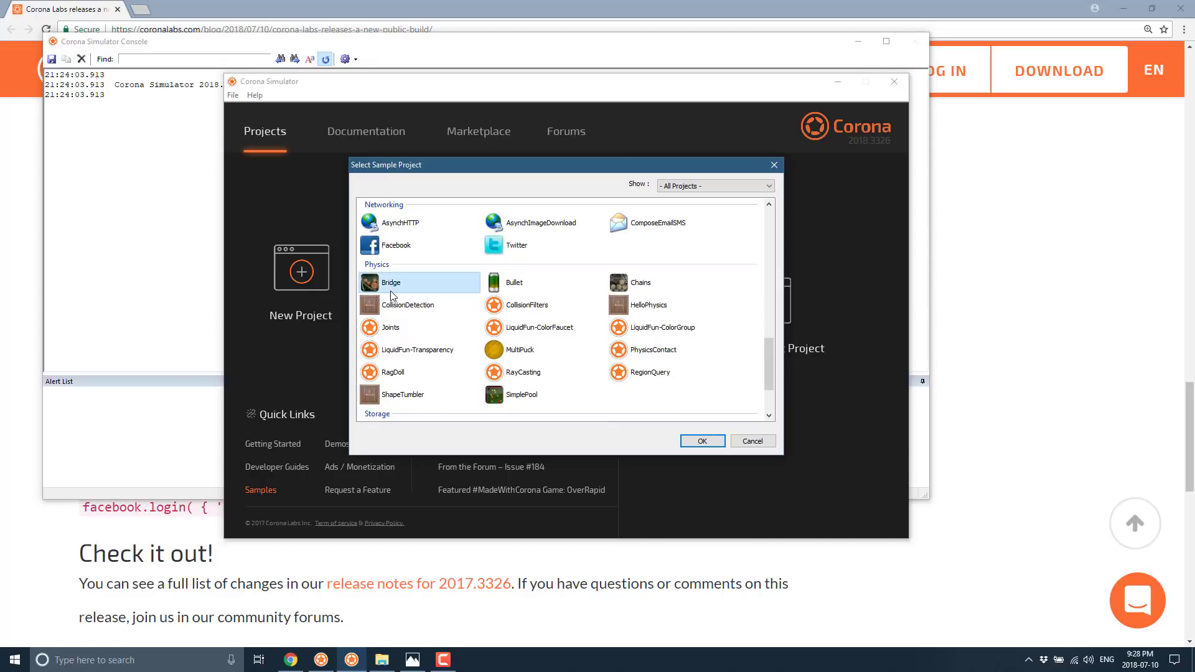
left_click(700, 441)
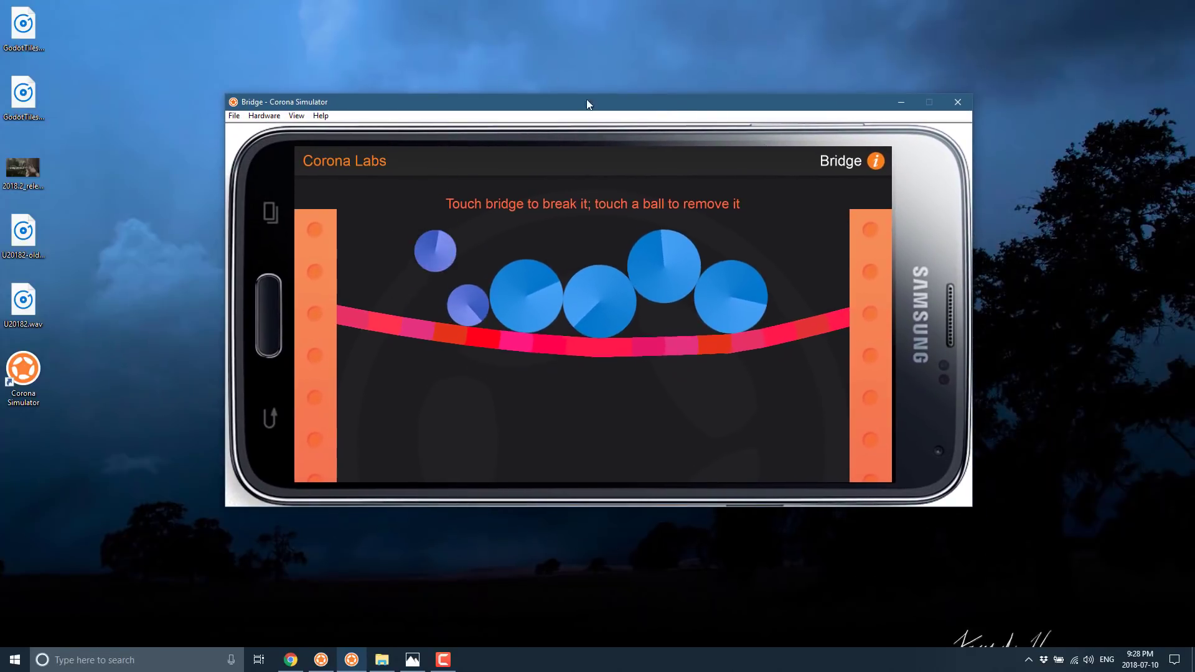
Preview Bridge as iPhone X, then switch to an Android phone and zoom in.
left_click(296, 115)
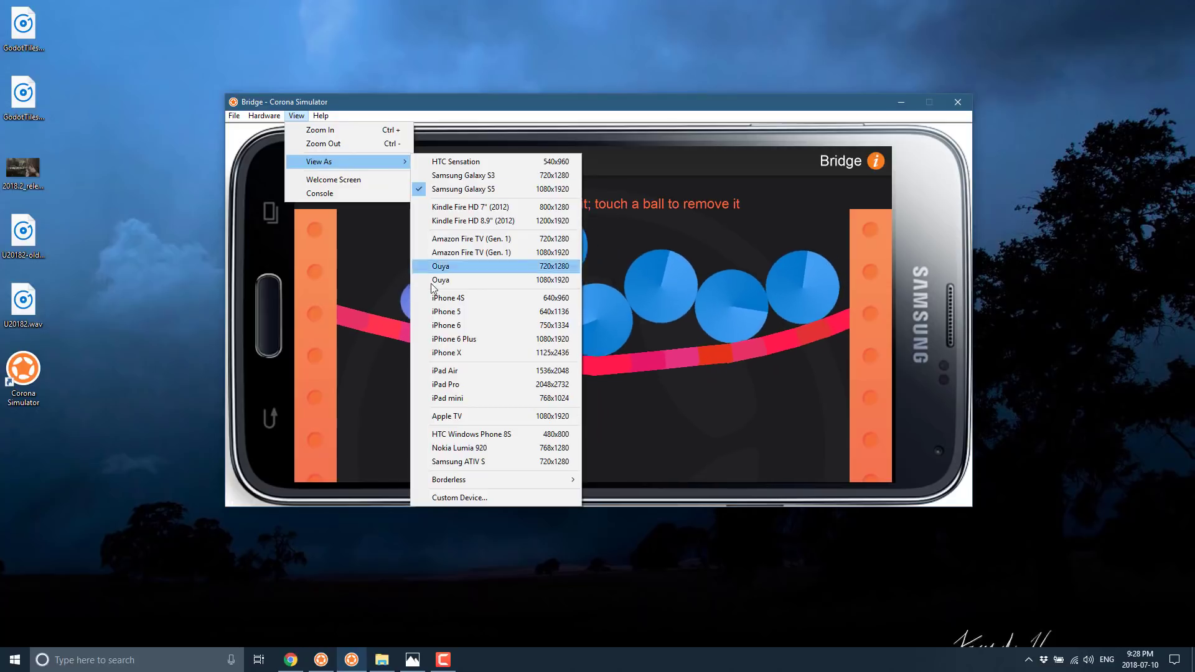
mouse_move(445, 353)
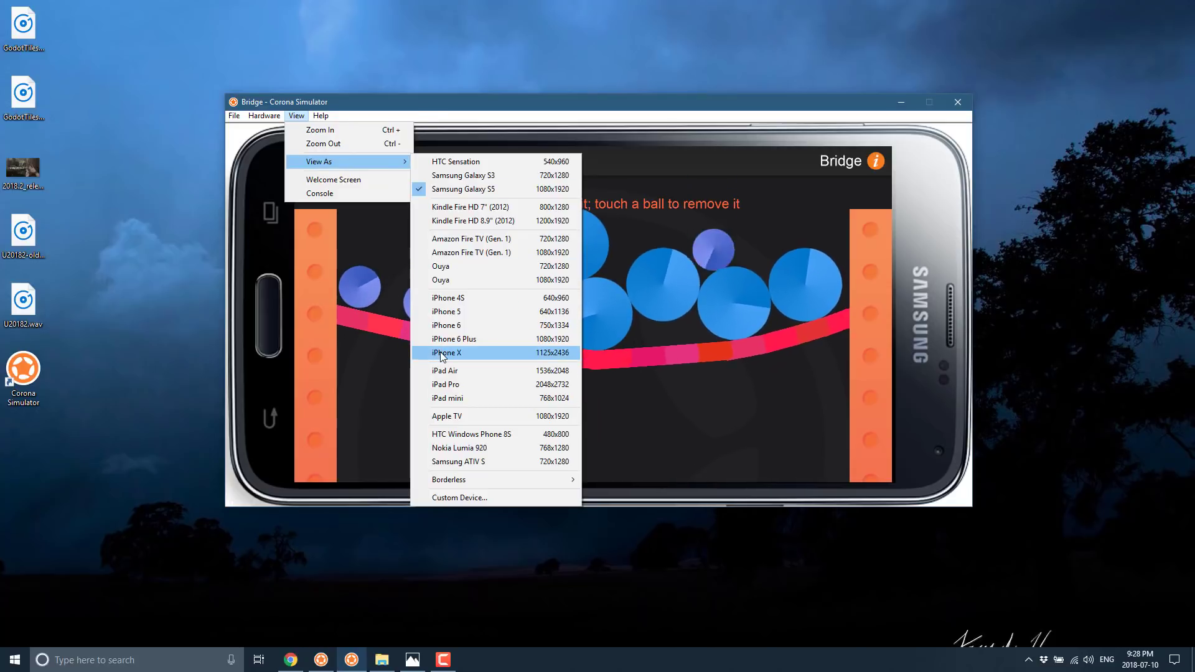
left_click(446, 353)
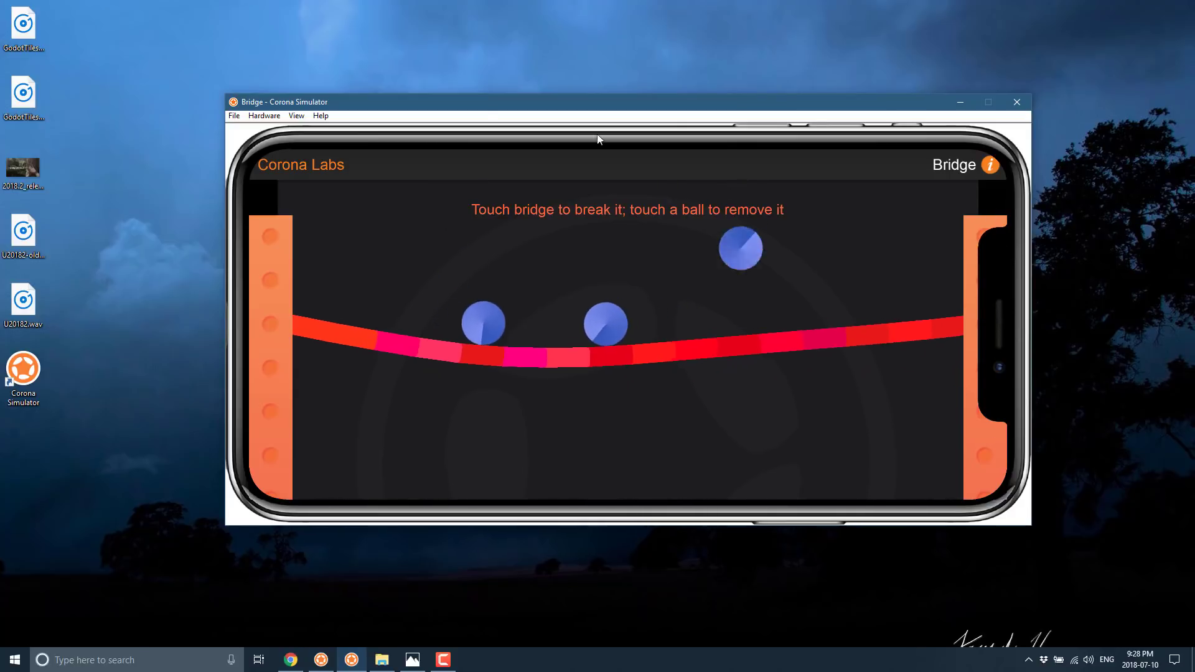
left_click(296, 115)
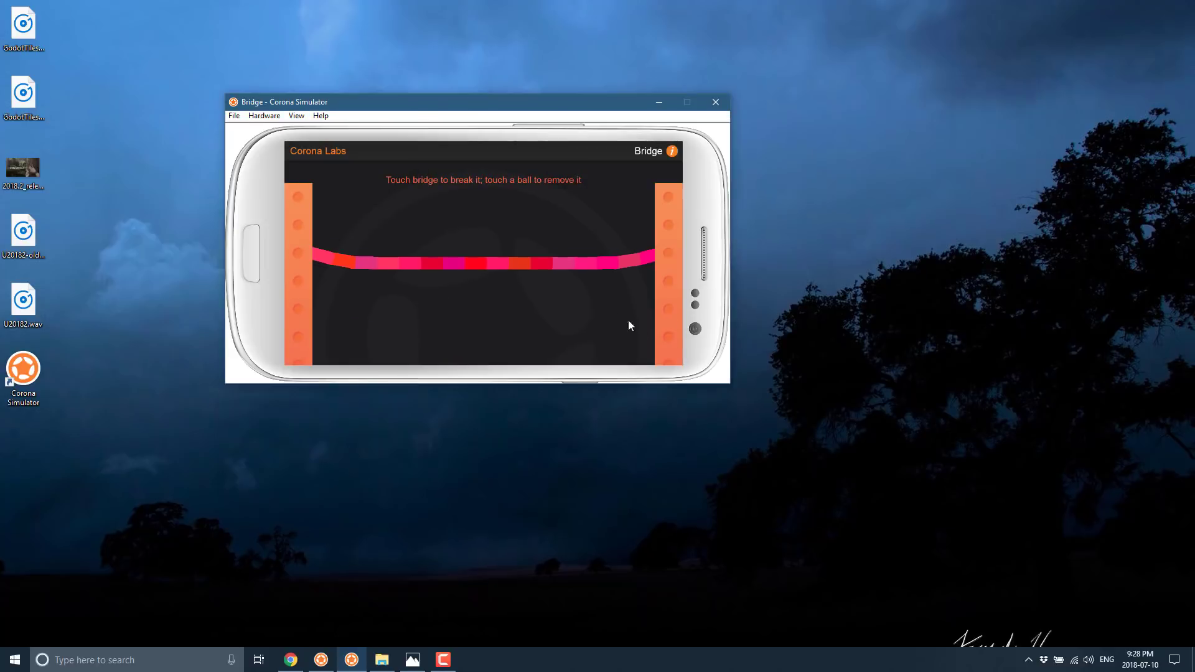
left_click(296, 115)
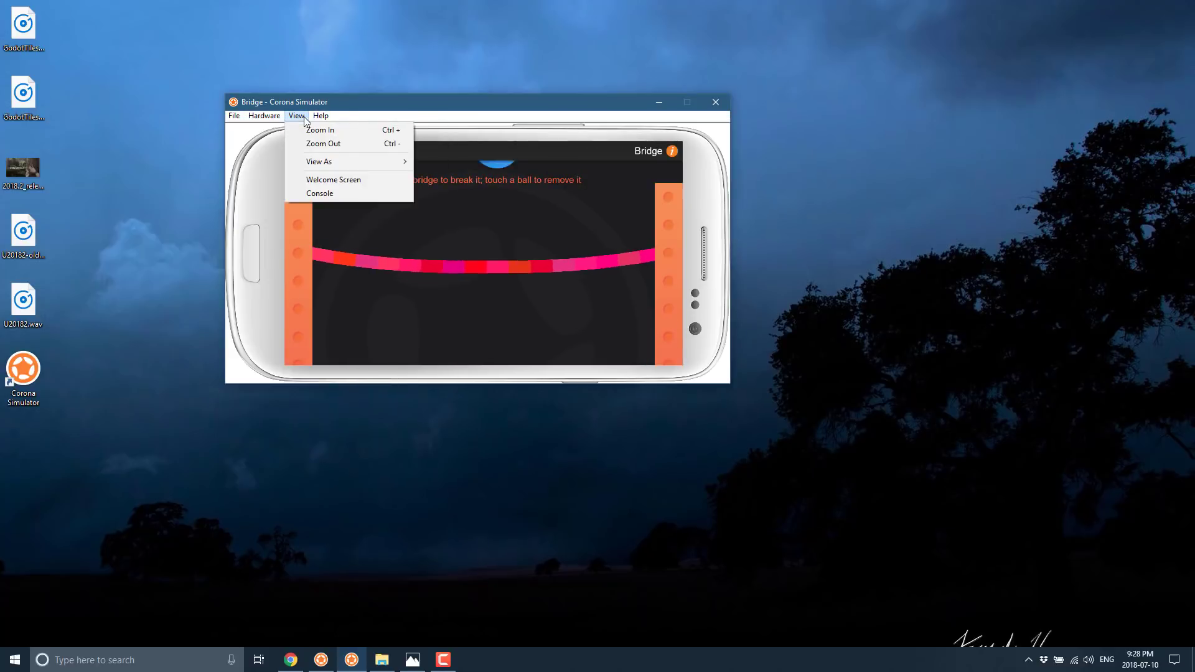
left_click(319, 130)
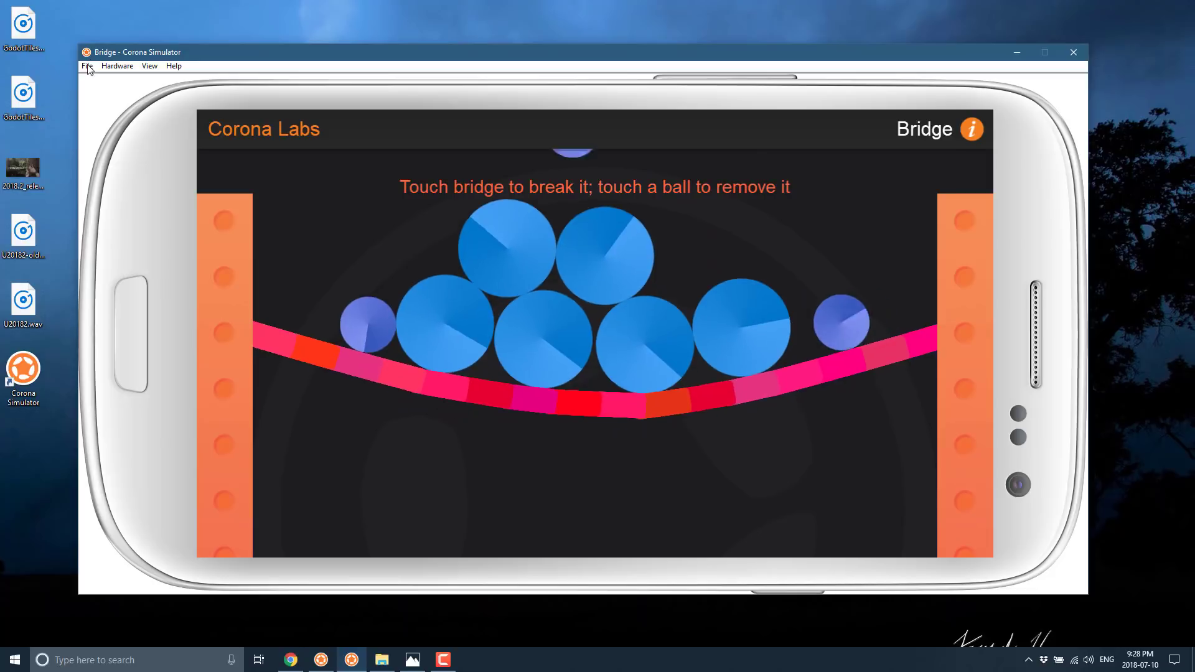
Show the File > Build submenu with Android, HTML5 (beta) and Windows targets.
left_click(88, 65)
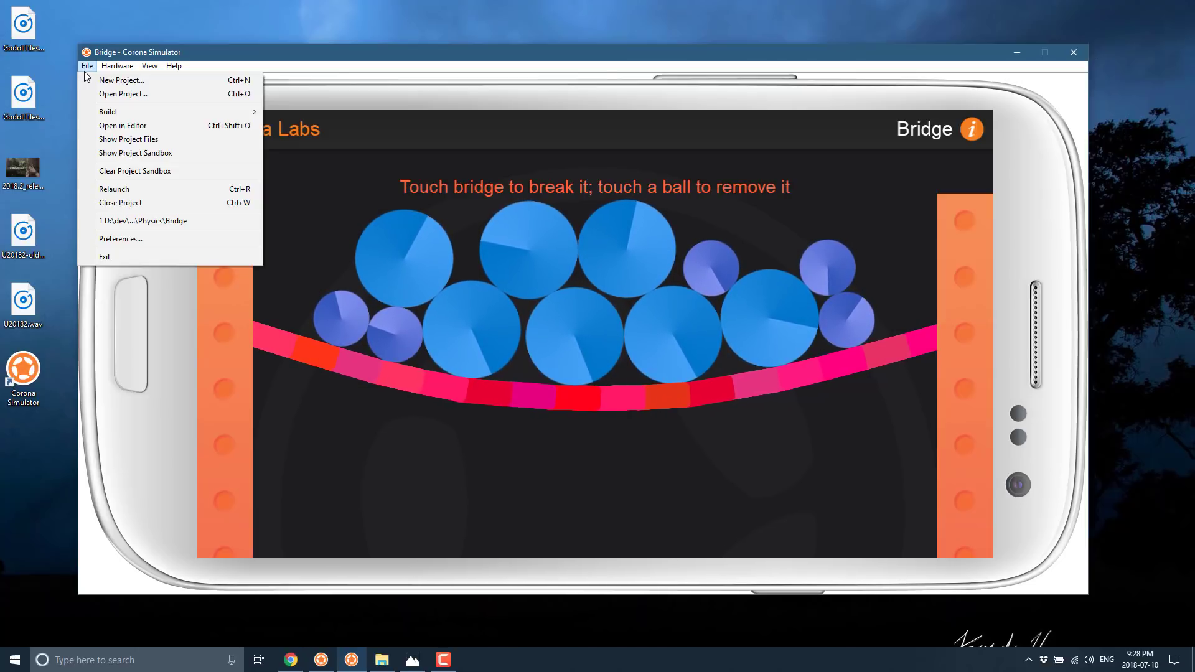
left_click(106, 111)
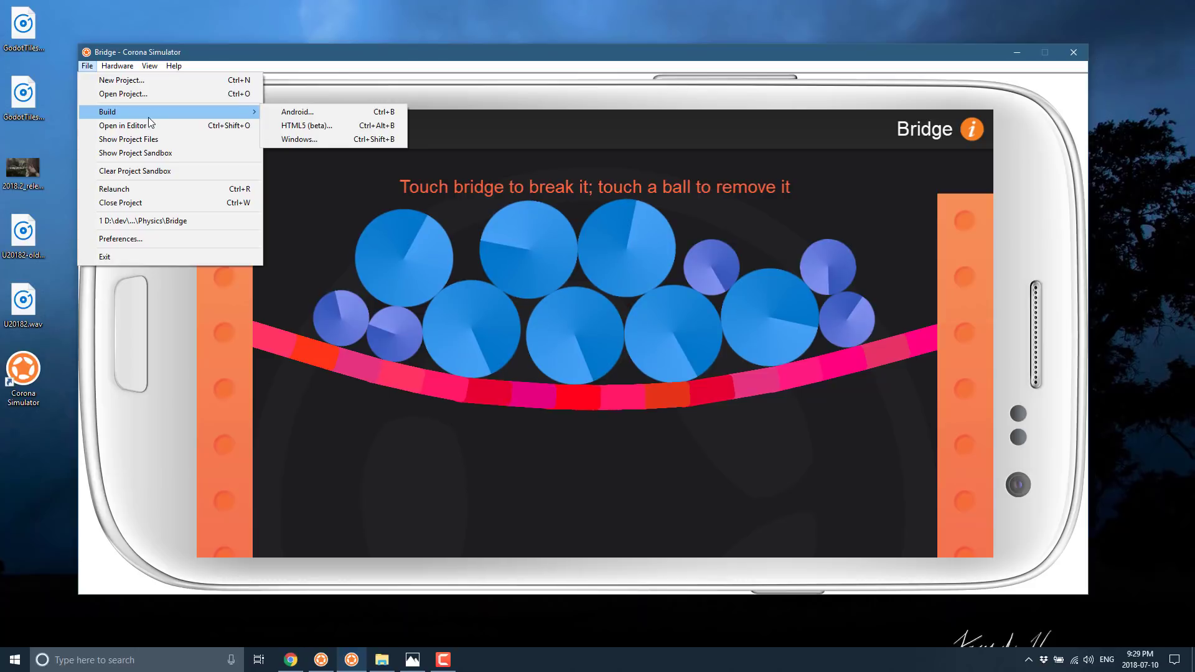
mouse_move(295, 111)
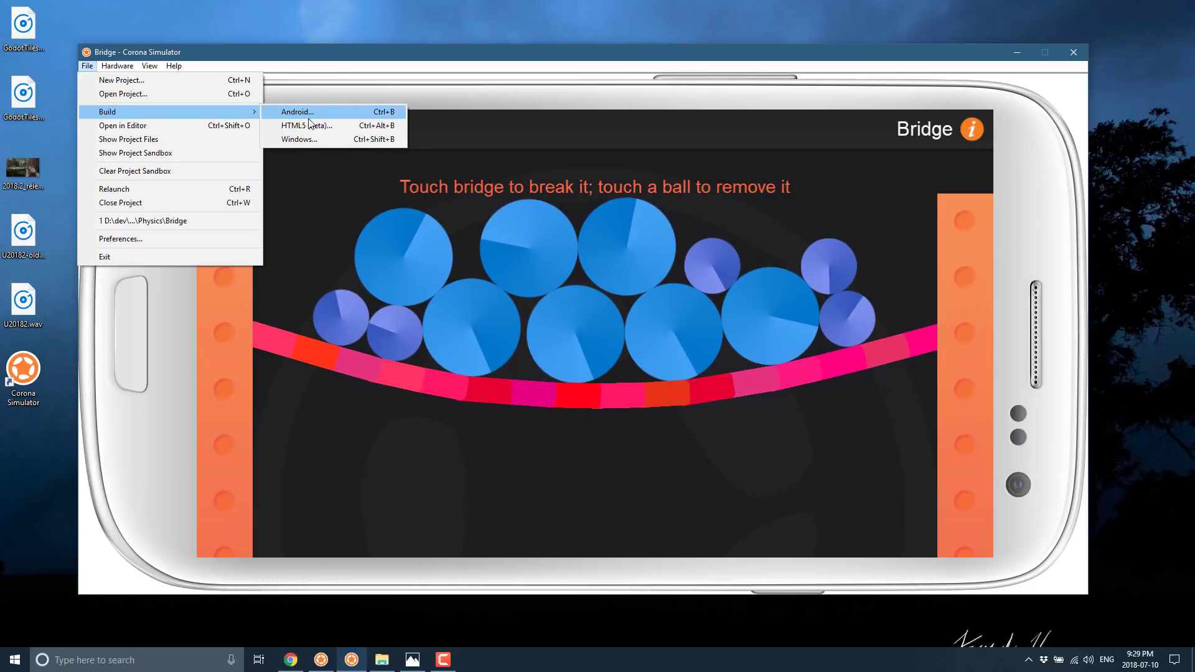
mouse_move(334, 128)
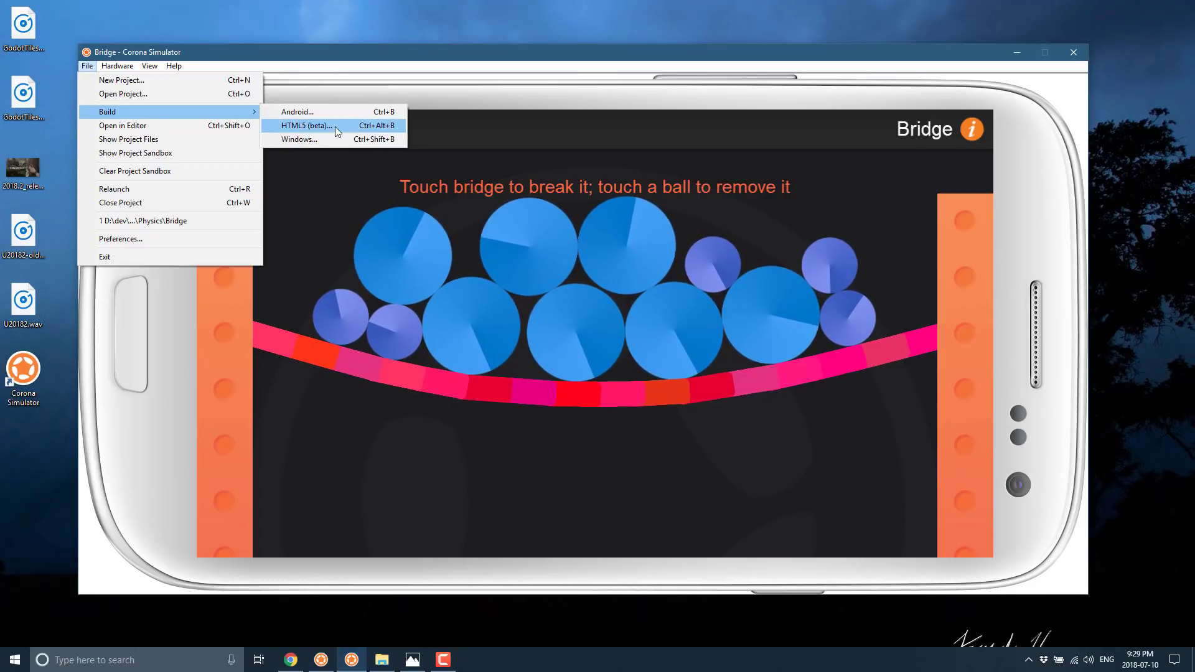
Start an HTML5 (beta) build saving to a new C:\temp\CoronaHTML folder.
left_click(303, 125)
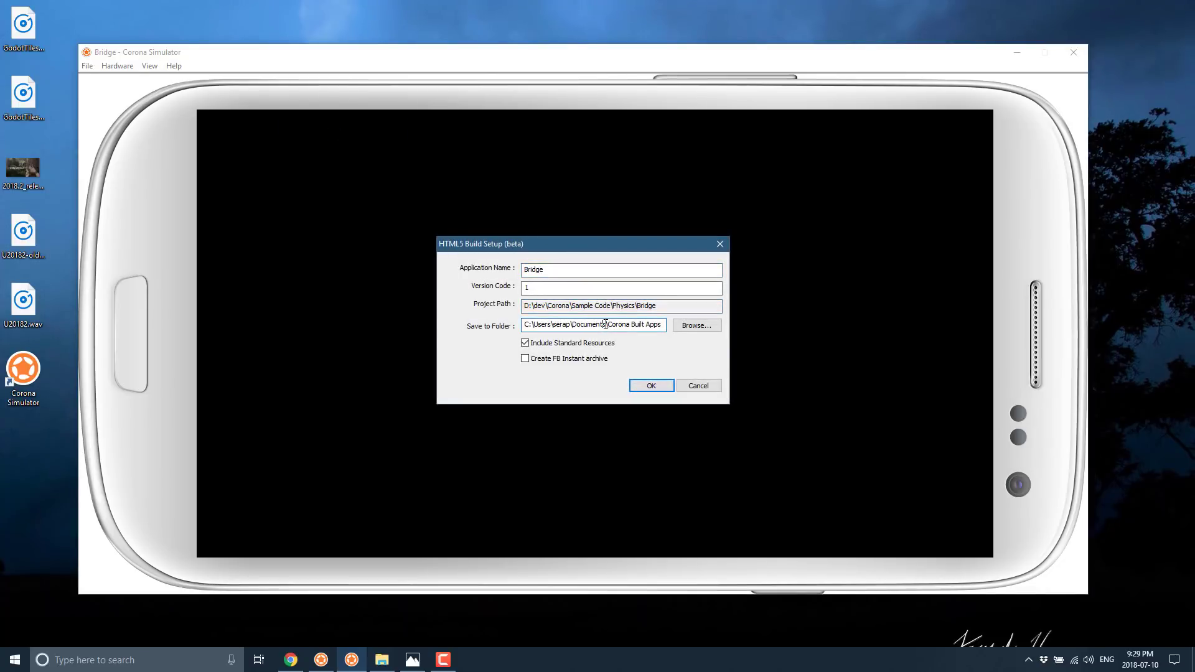
triple_click(595, 325)
type("c:\\temp")
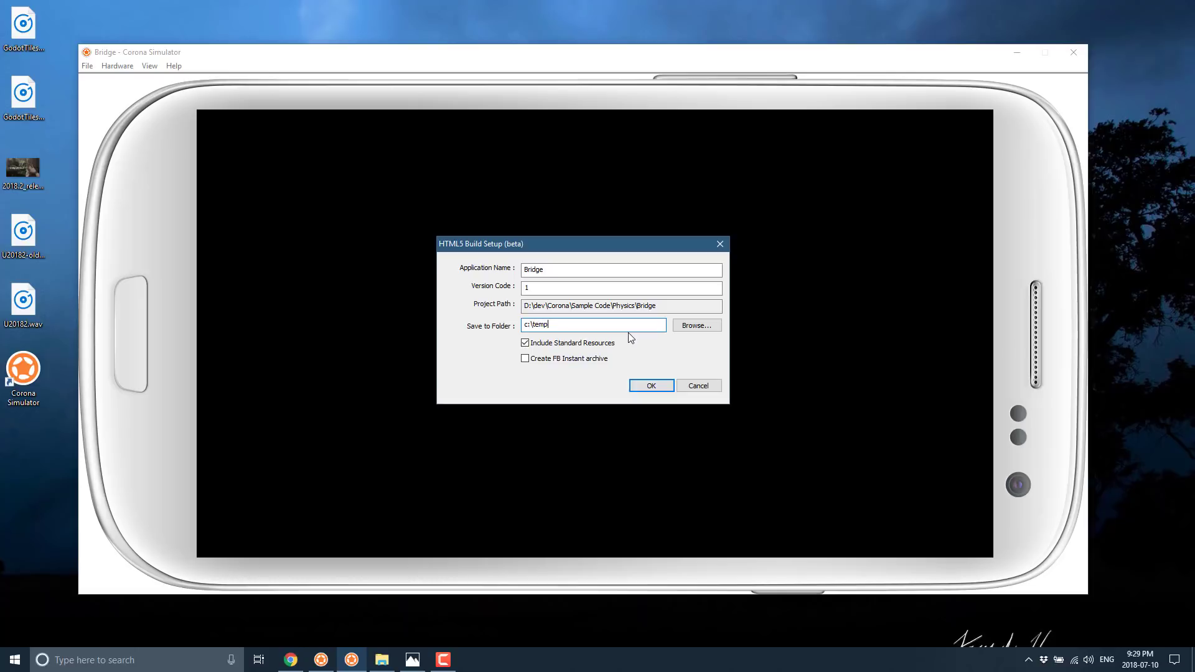
mouse_move(695, 325)
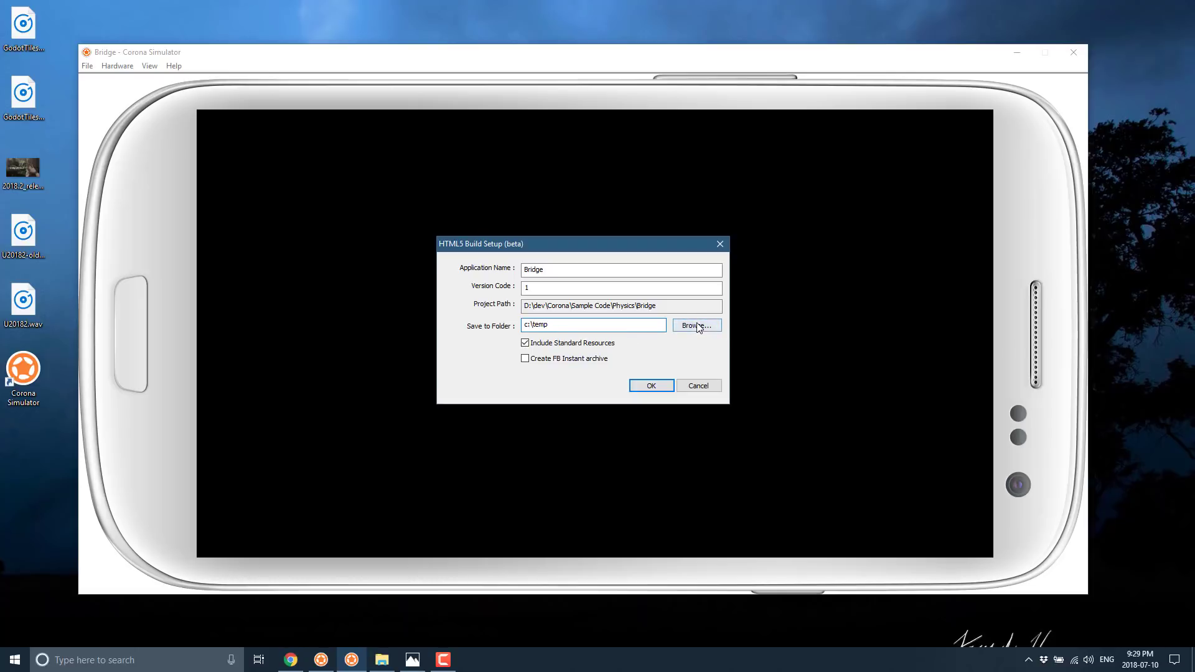
left_click(694, 326)
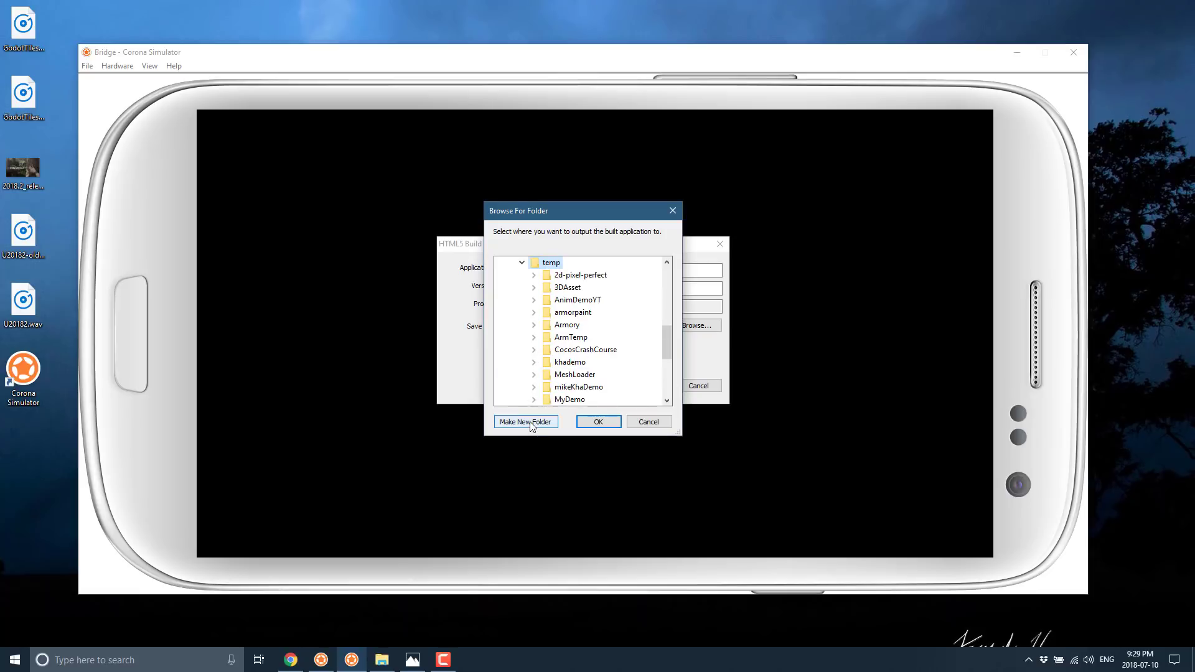
left_click(524, 421)
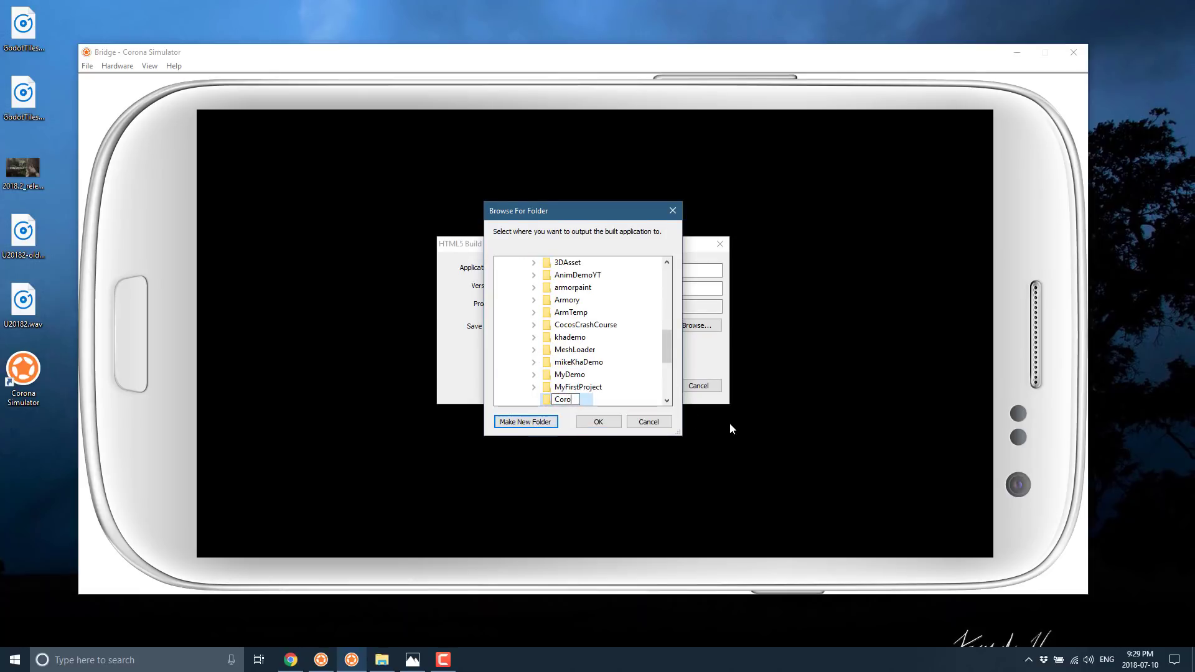
key("Return")
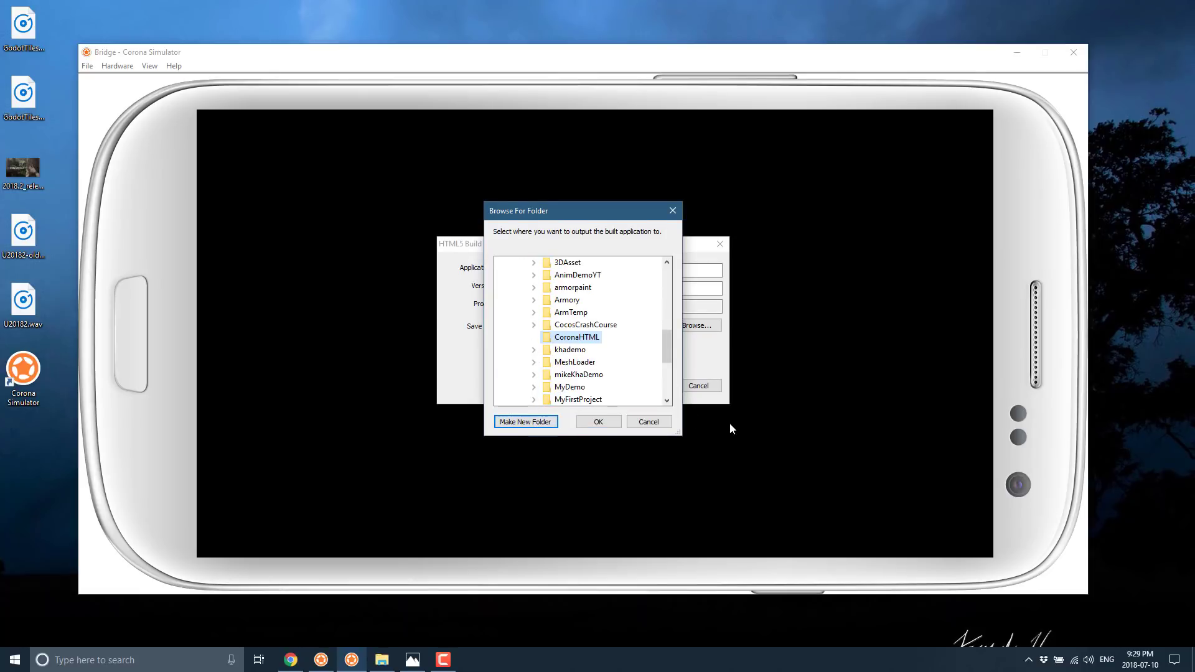
left_click(598, 422)
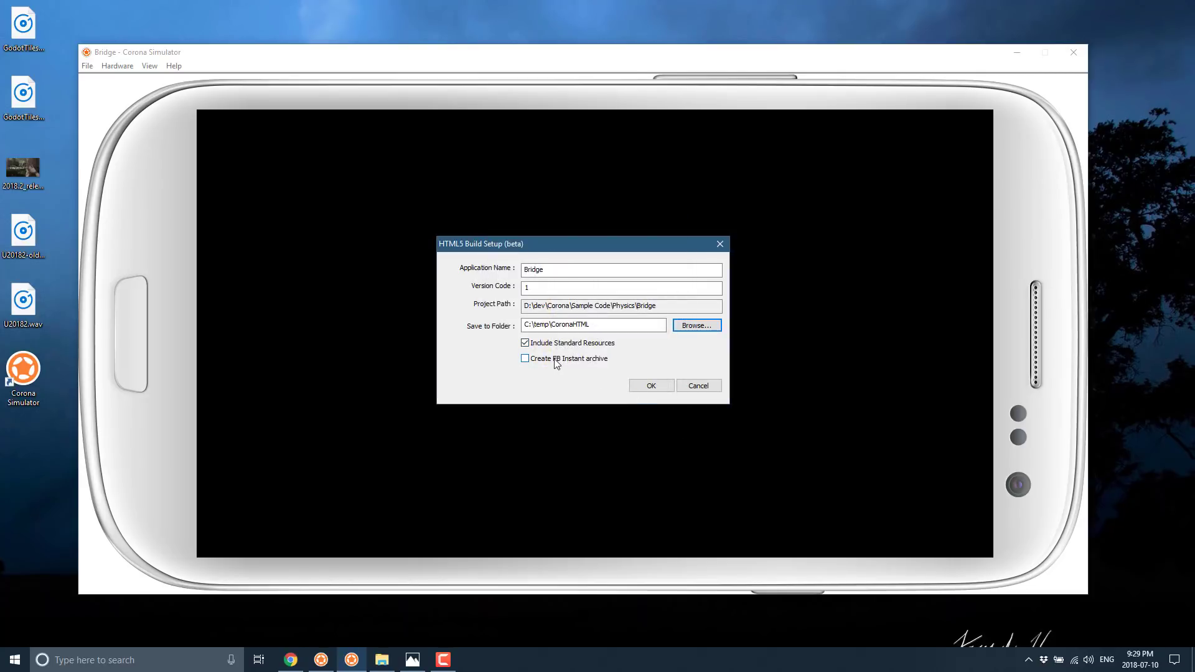
mouse_move(541, 363)
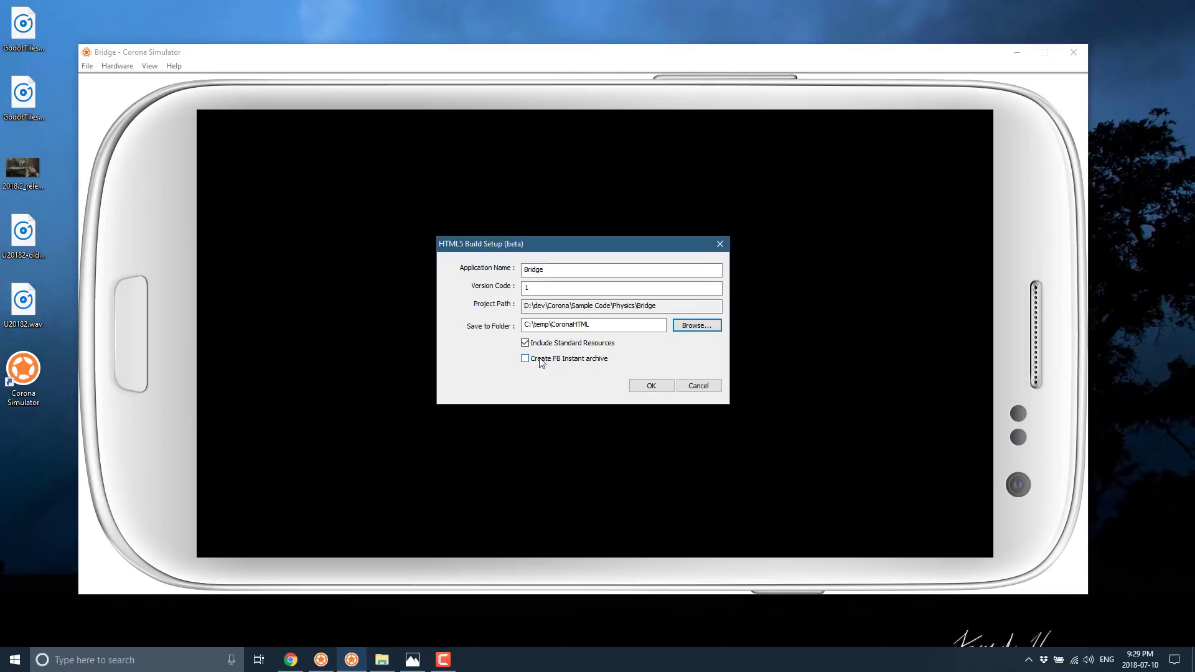
mouse_move(615, 344)
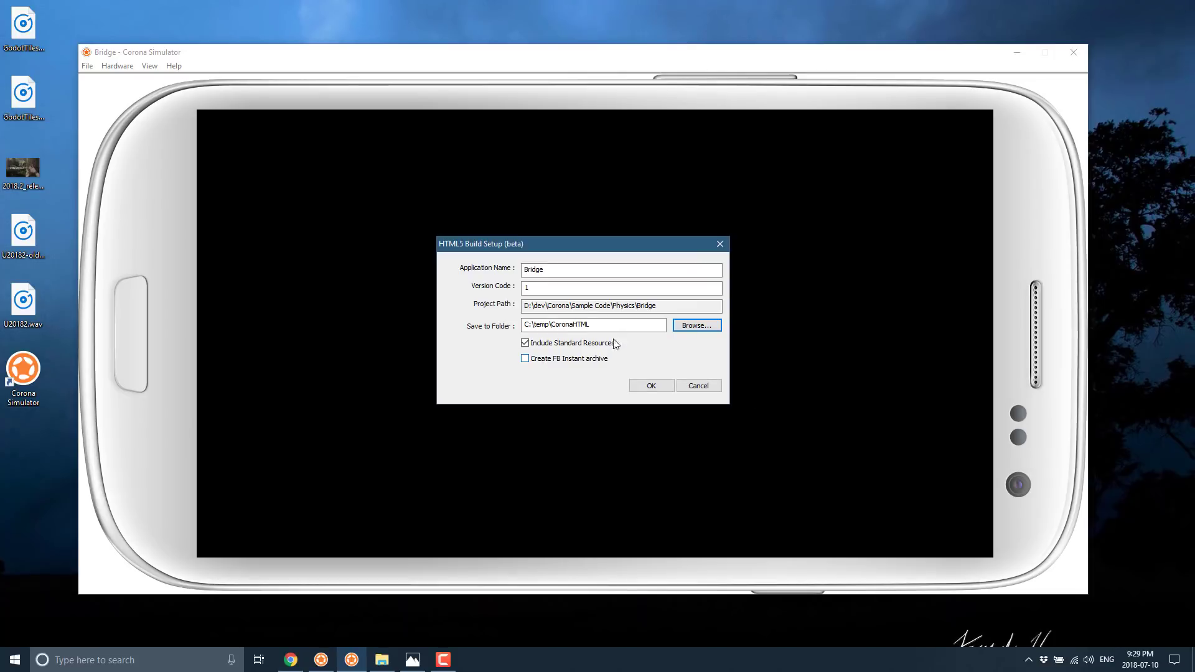
mouse_move(647, 380)
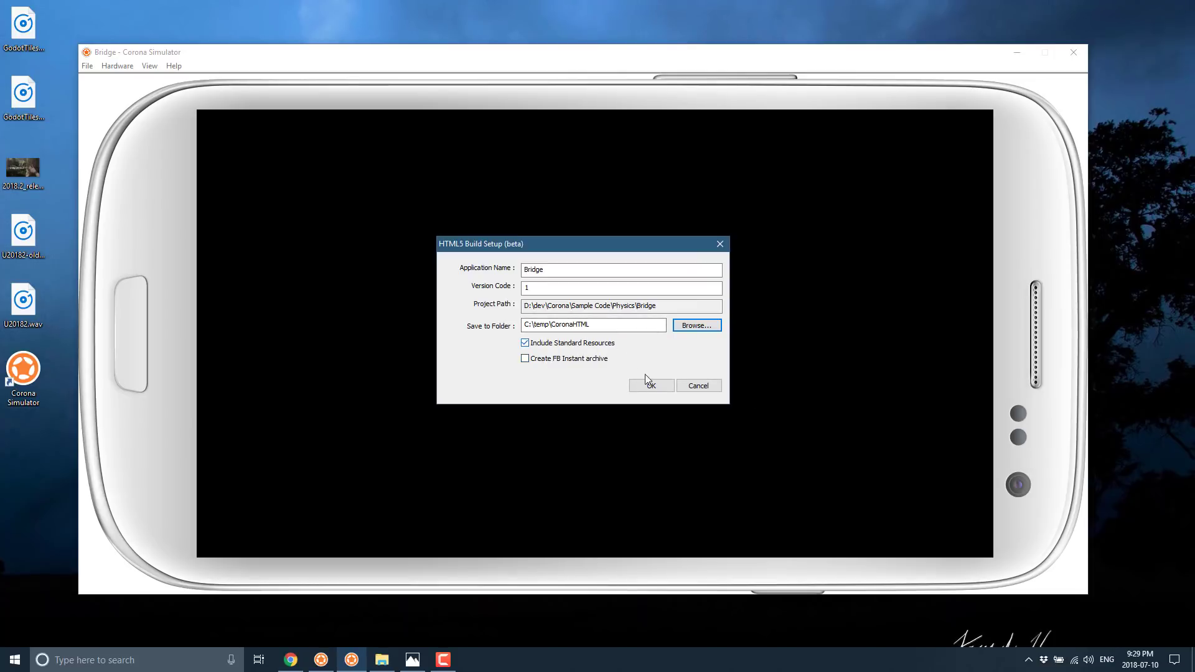
Build the HTML5 Bridge app and open the result in a web browser.
left_click(649, 386)
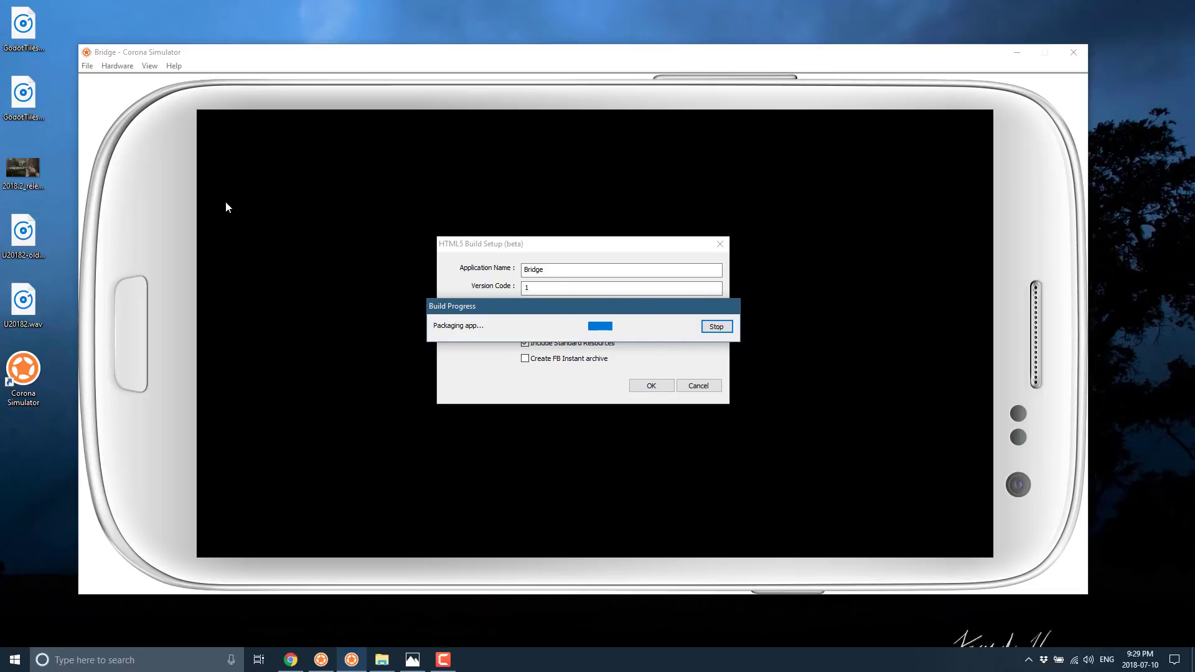
mouse_move(544, 347)
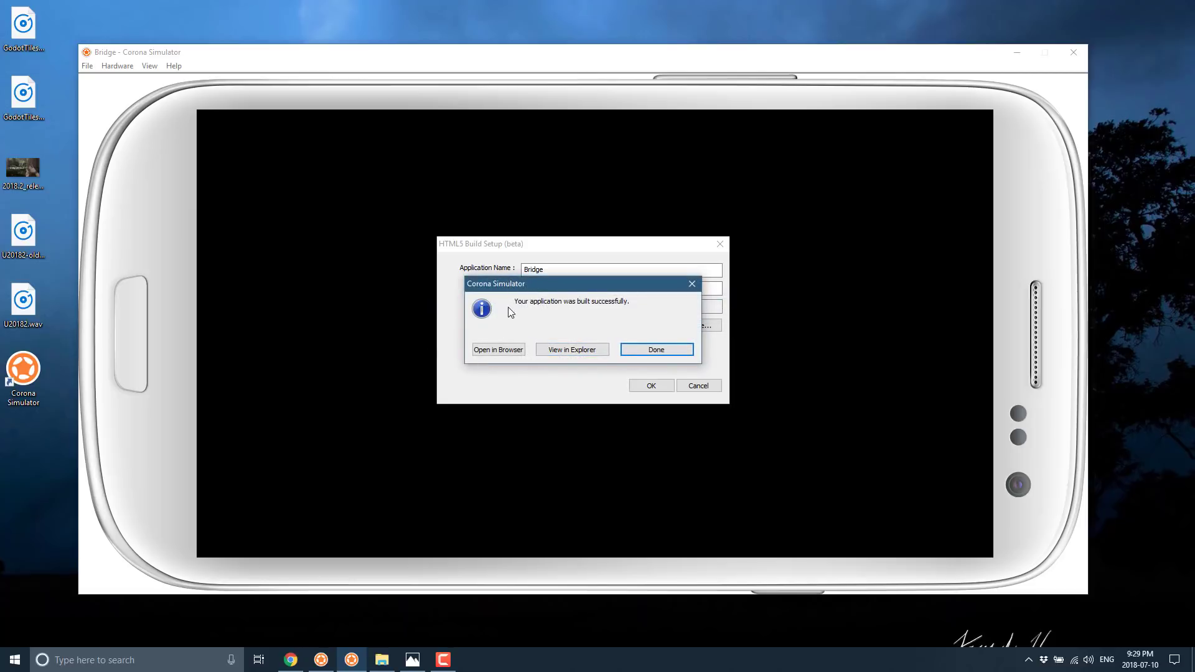
mouse_move(512, 299)
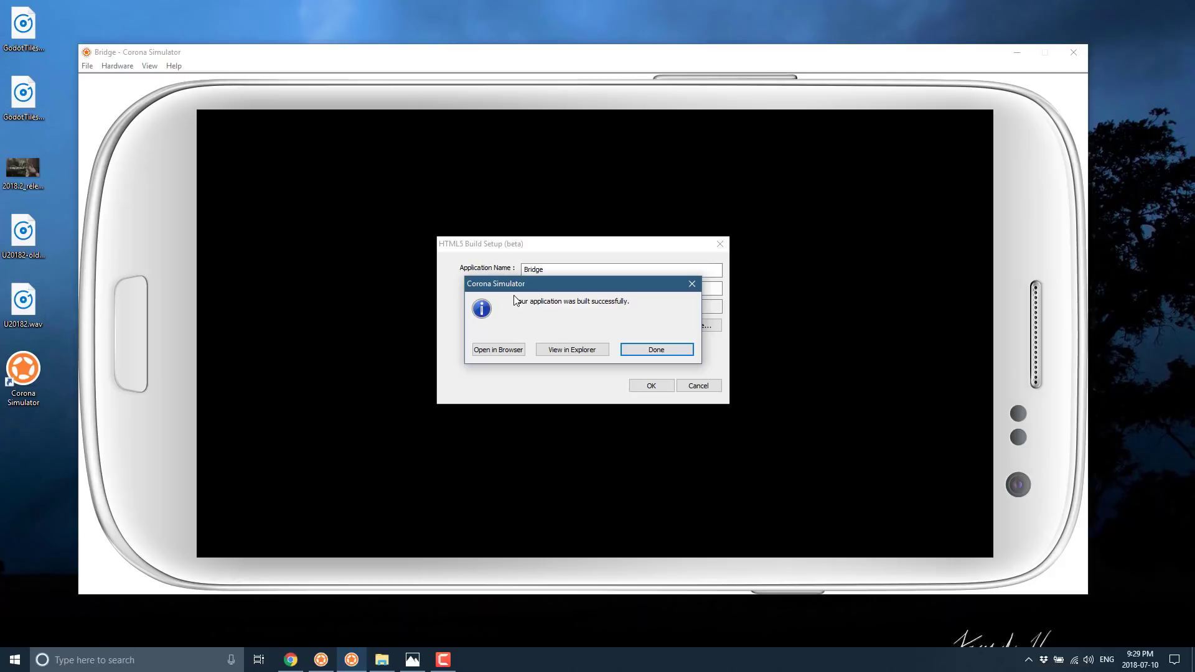
mouse_move(557, 285)
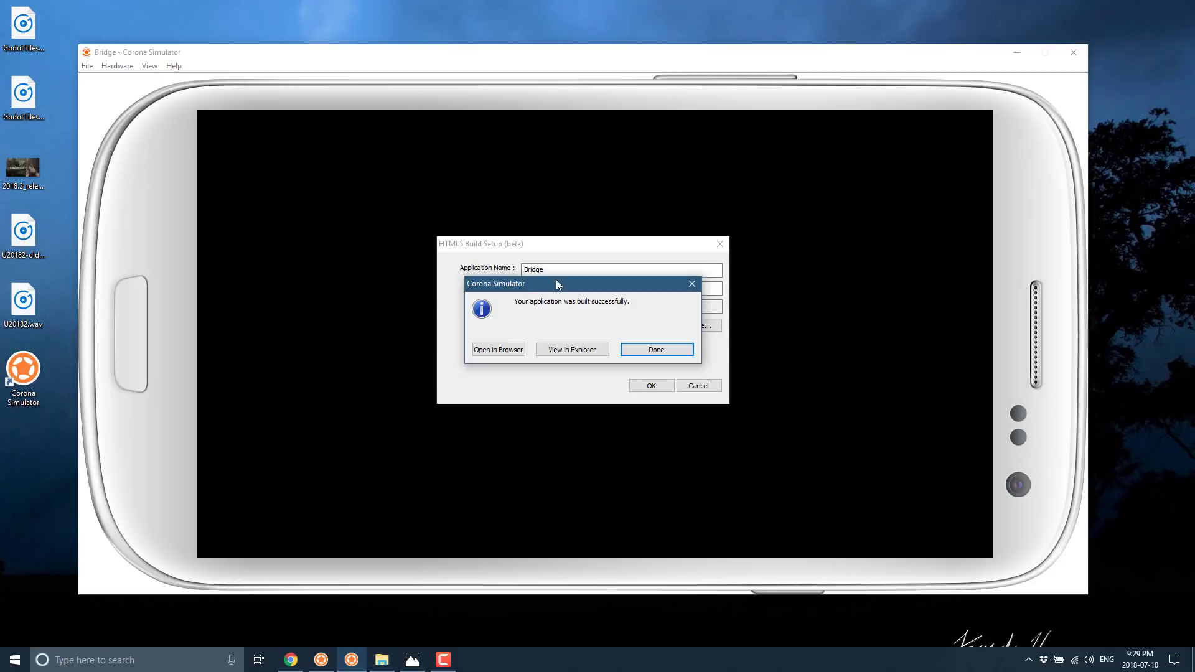
mouse_move(614, 308)
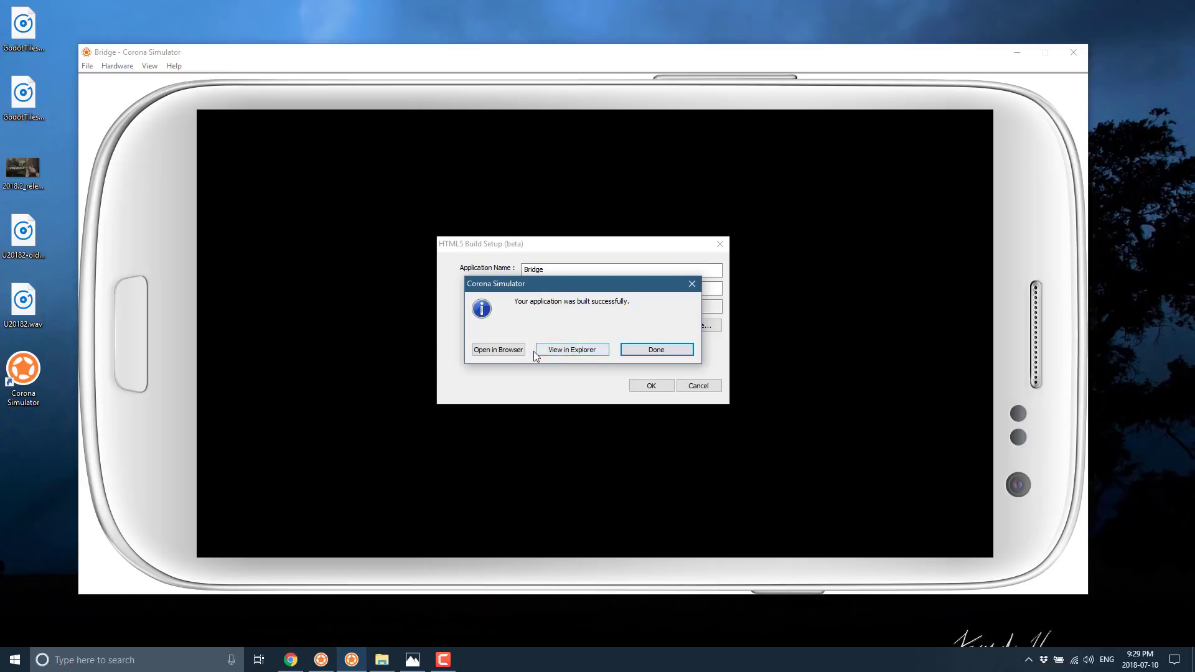
left_click(656, 349)
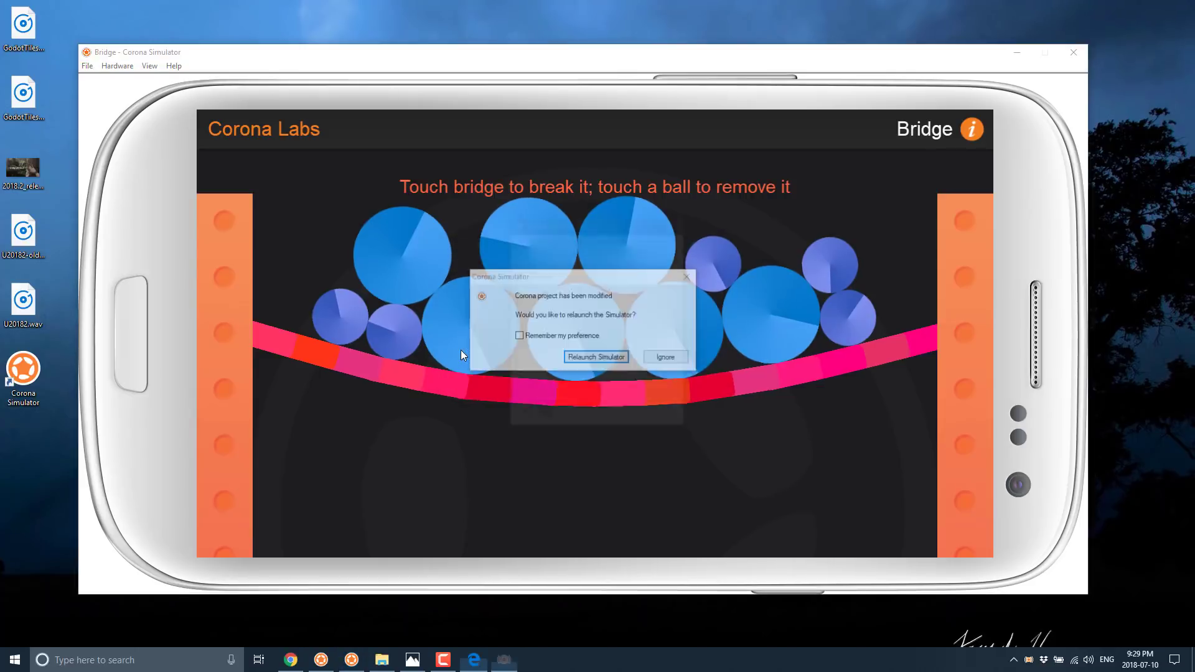
Break the bridge in Edge, then check the Corona Live Server and the app's info screen.
left_click(596, 357)
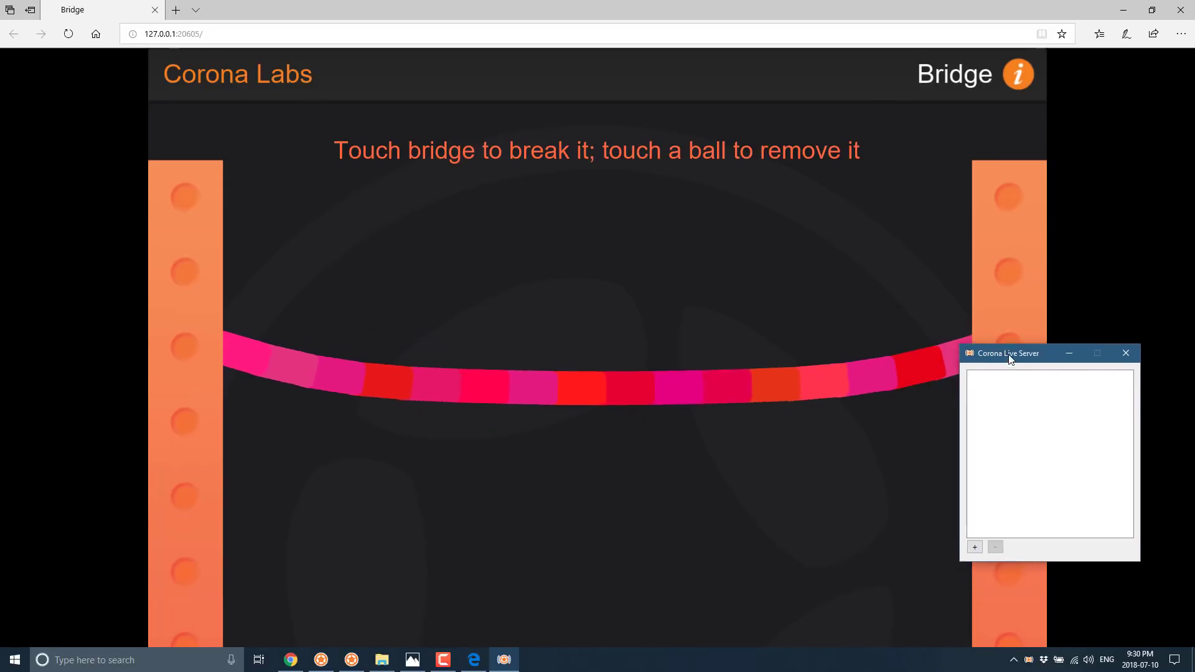
left_click(1126, 353)
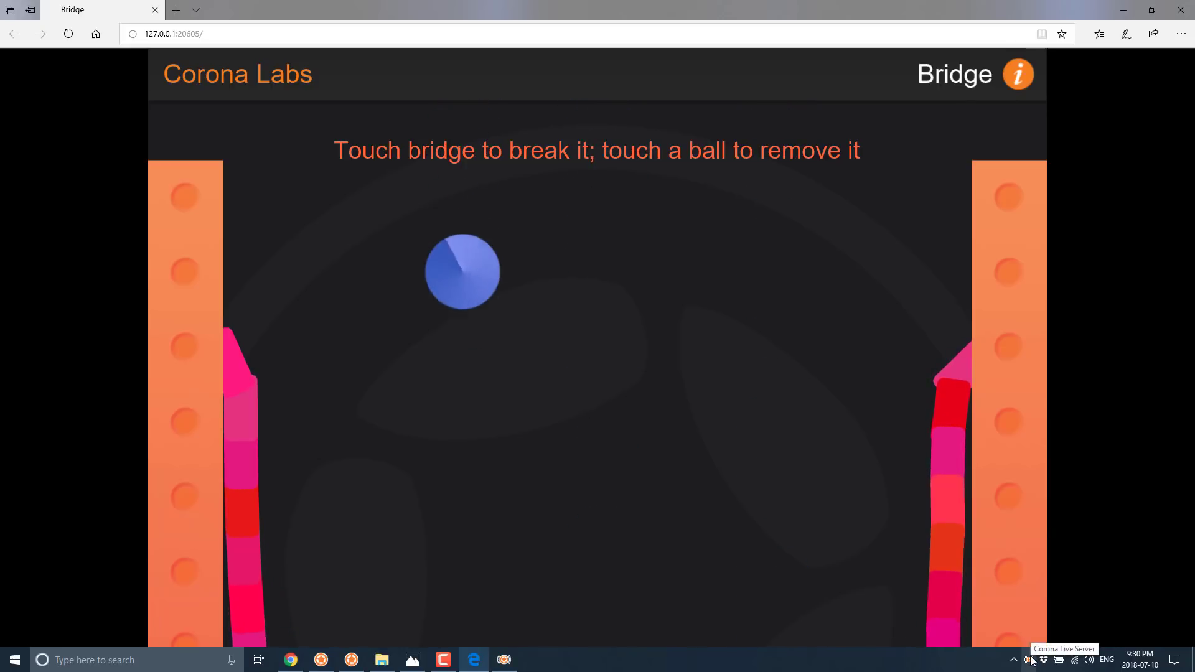
left_click(462, 271)
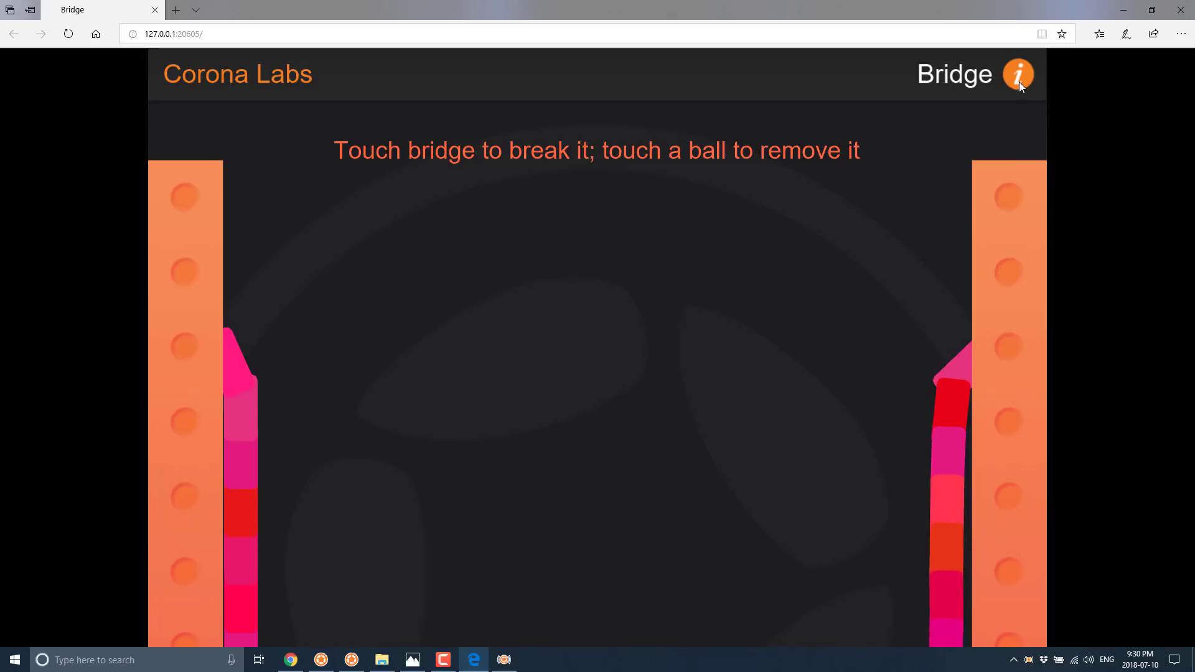
left_click(1018, 74)
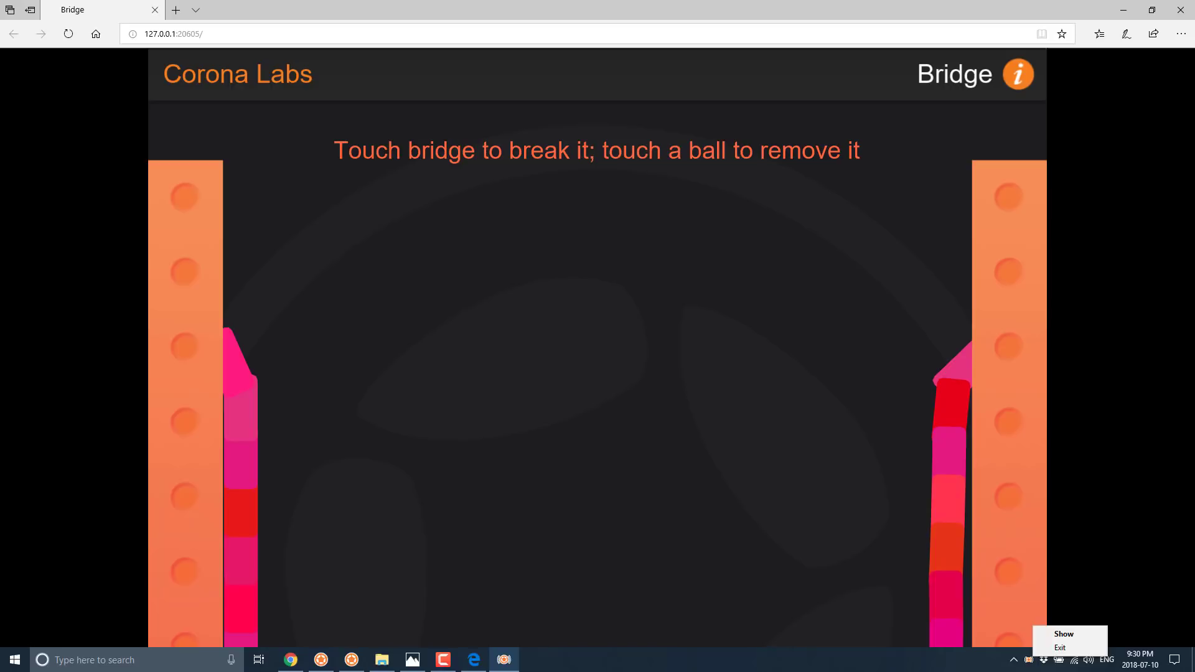
Reopen Corona Live Server, dismiss its add-project folder picker, and hide the window.
left_click(1061, 634)
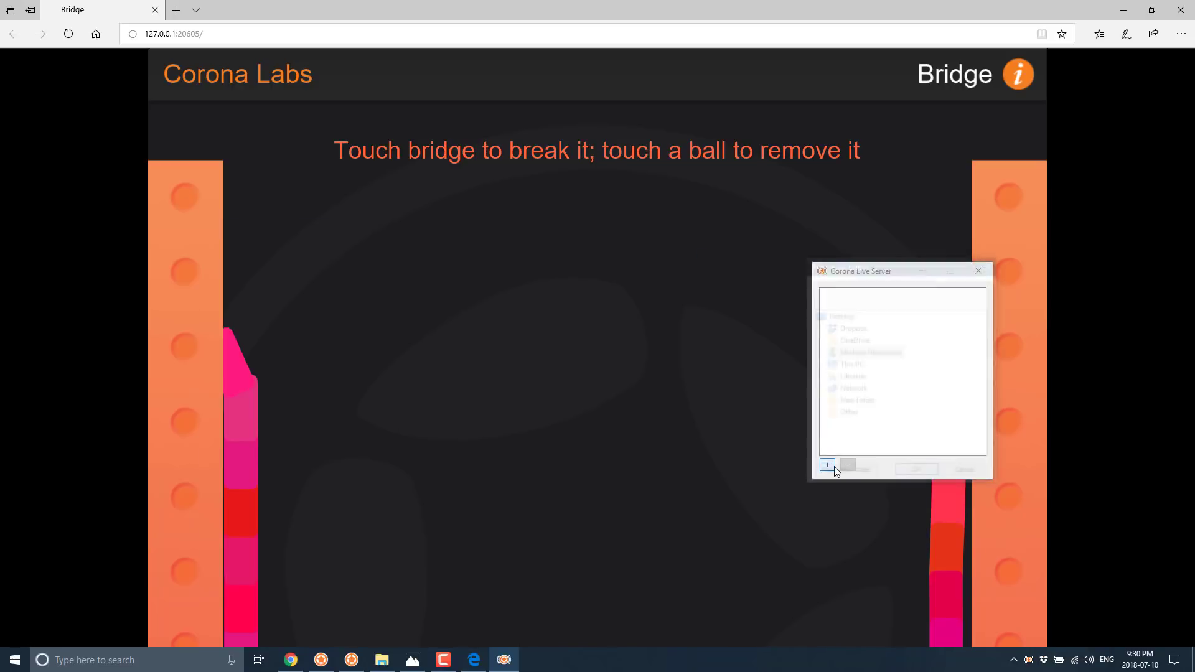
left_click(827, 465)
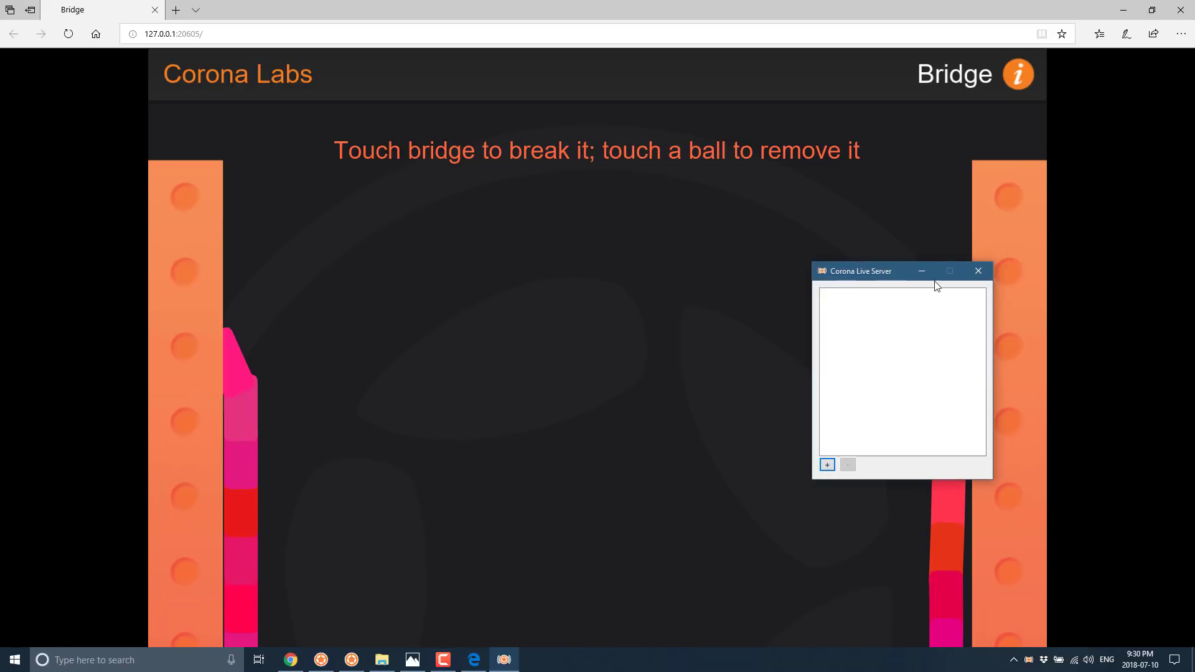
left_click(978, 271)
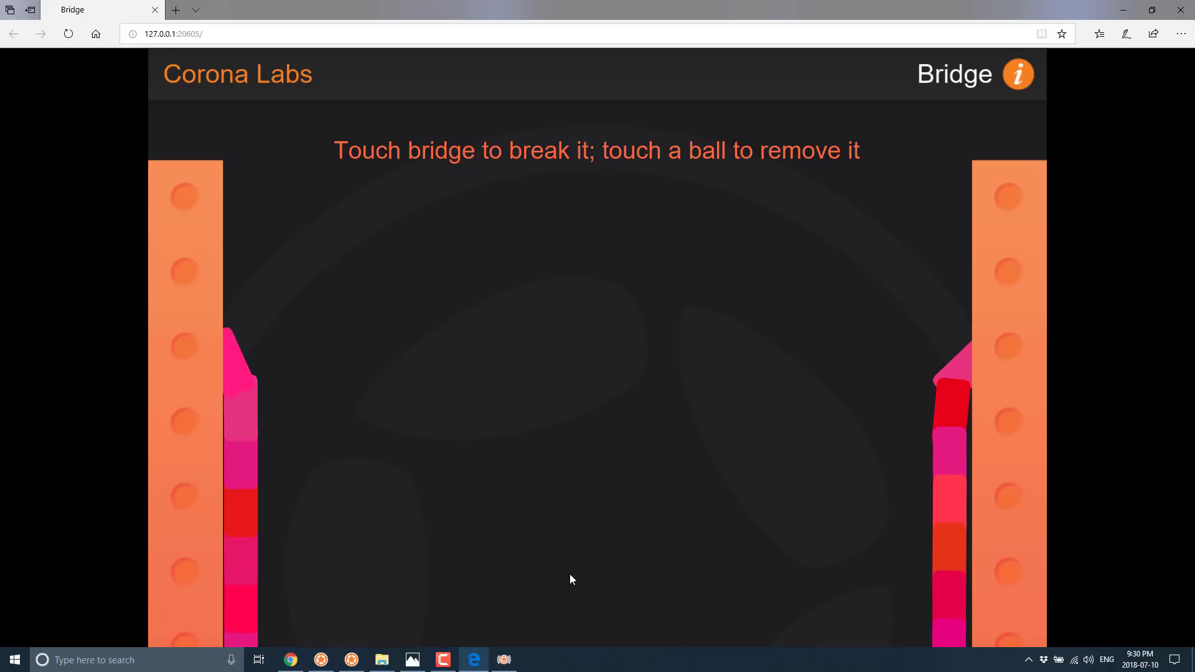
mouse_move(461, 367)
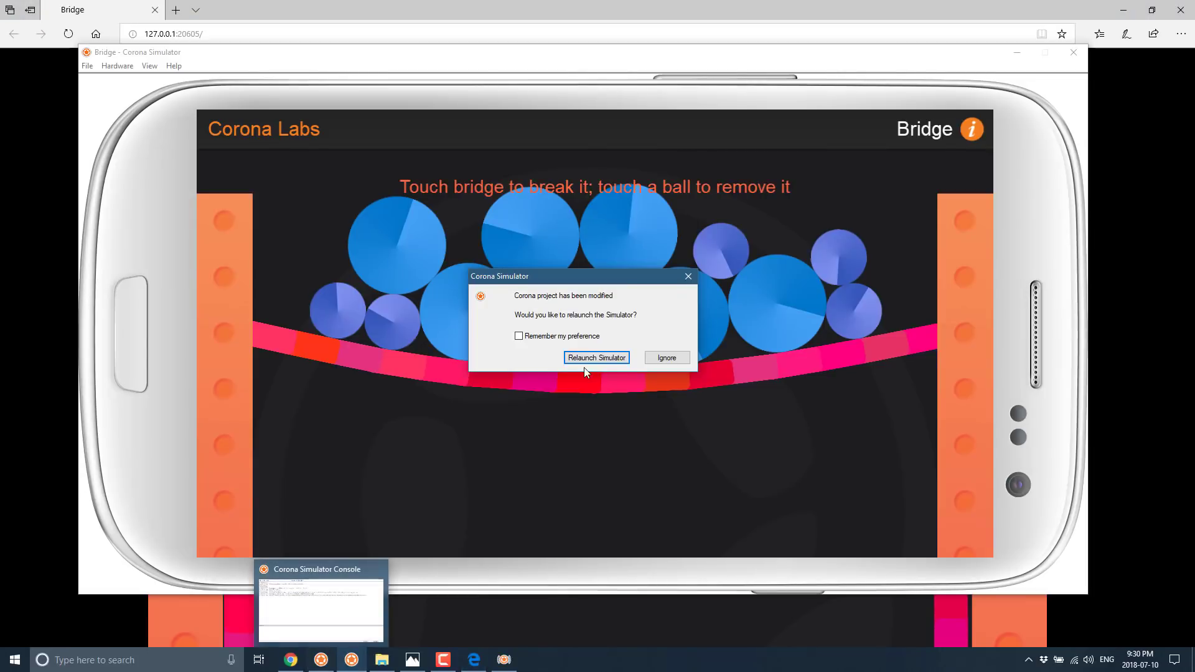
Relaunch the modified Bridge project in the simulator and rotate the device right.
left_click(596, 357)
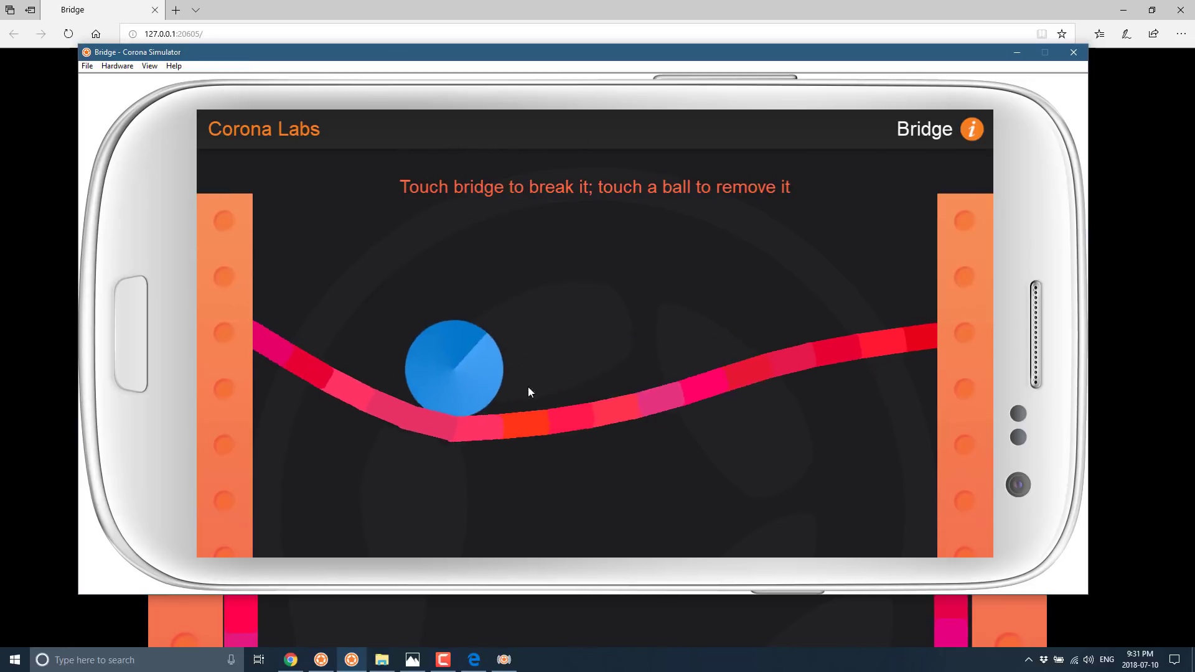
left_click(117, 67)
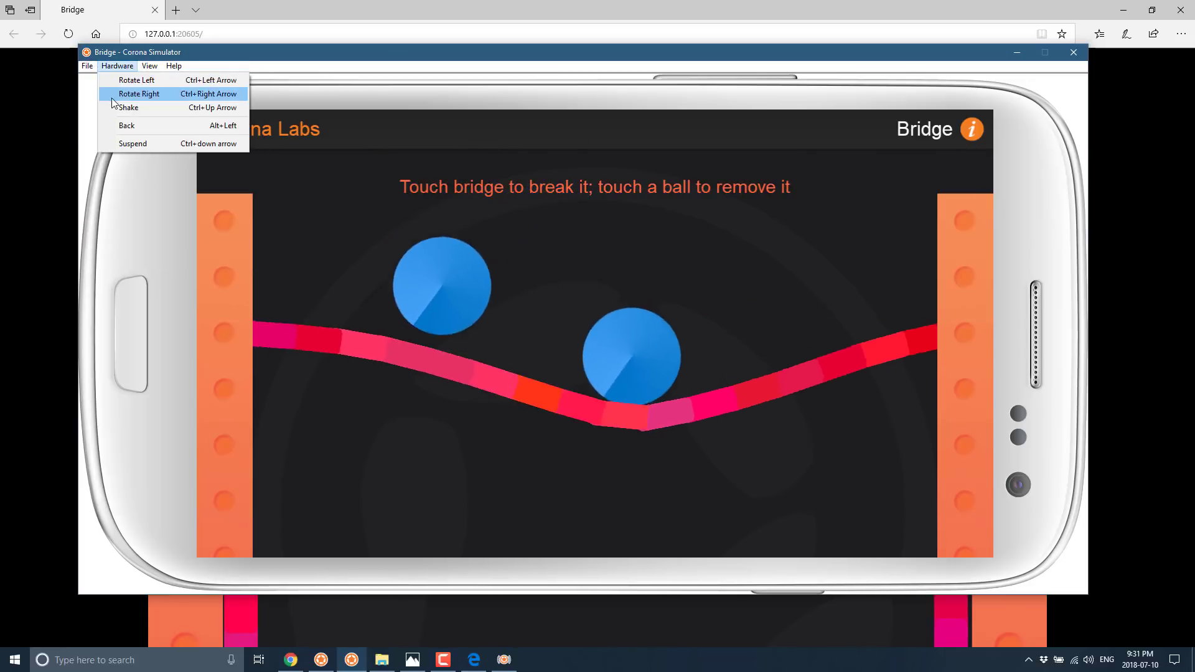
left_click(87, 65)
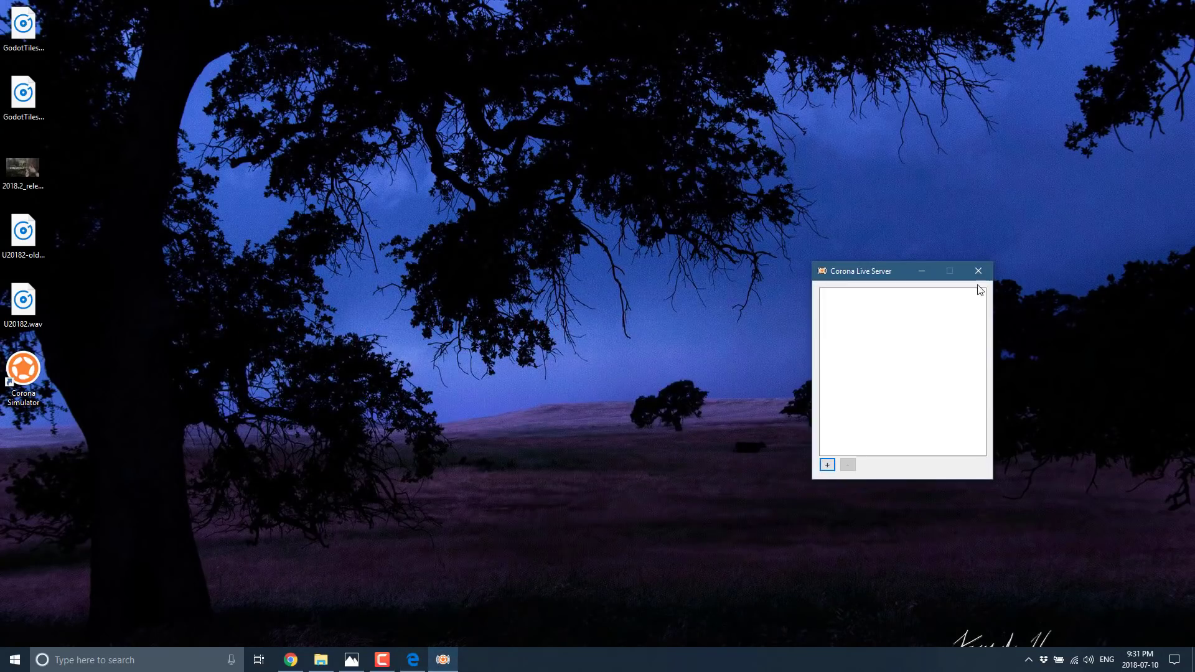
Close the Corona Live Server window and bring up the Alt+Tab switcher.
left_click(978, 270)
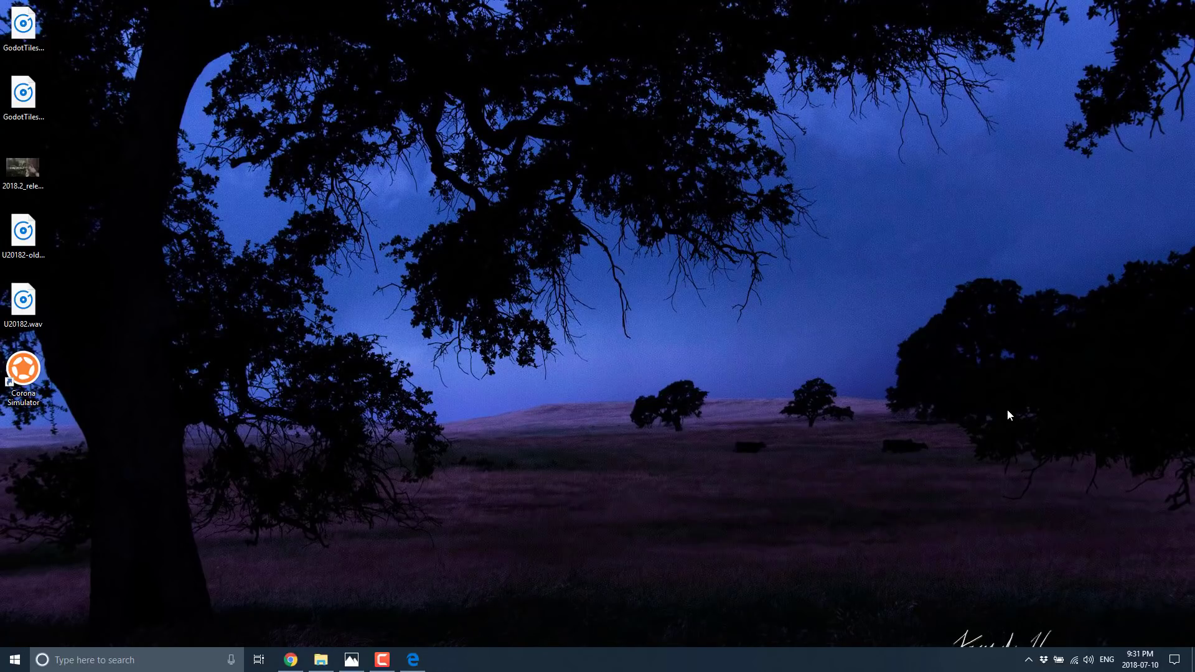
key("alt+tab")
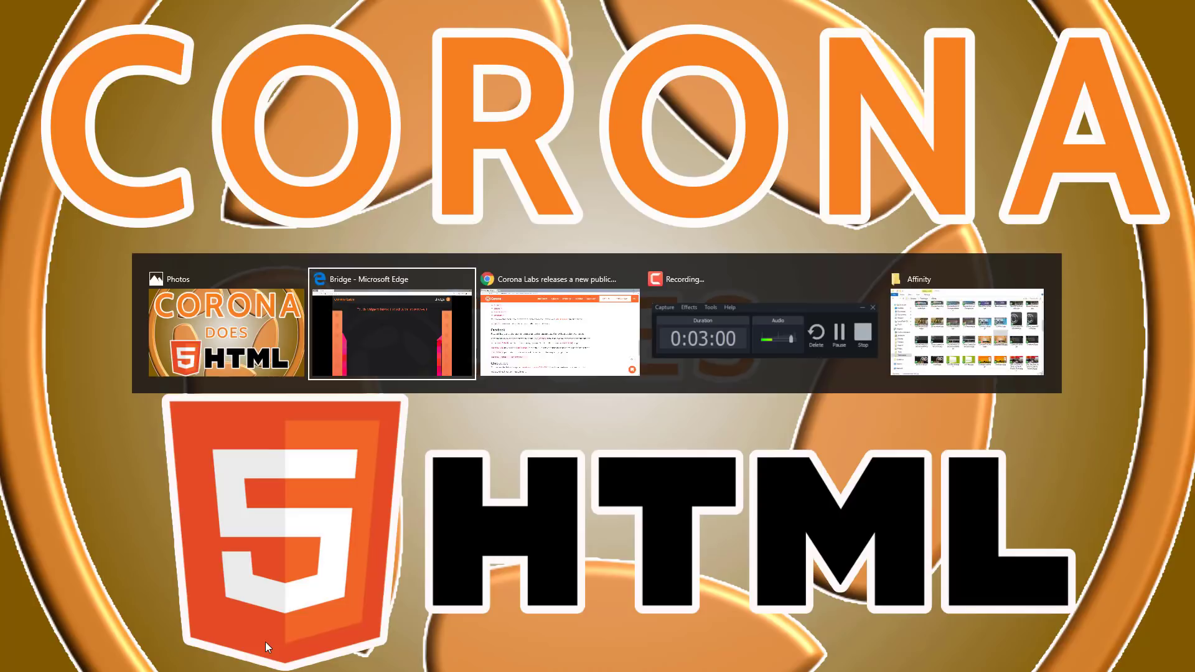
Scroll coronalabs.com to highlight 'No hidden fees', then open the Learn page.
left_click(560, 328)
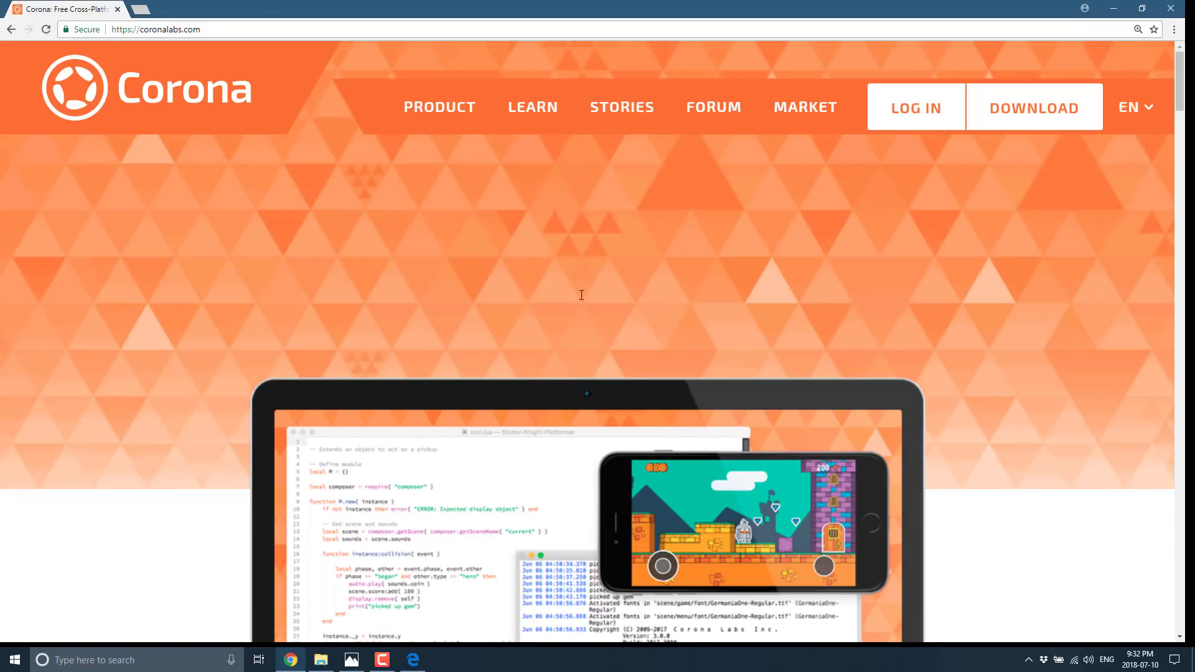
scroll("down", 3)
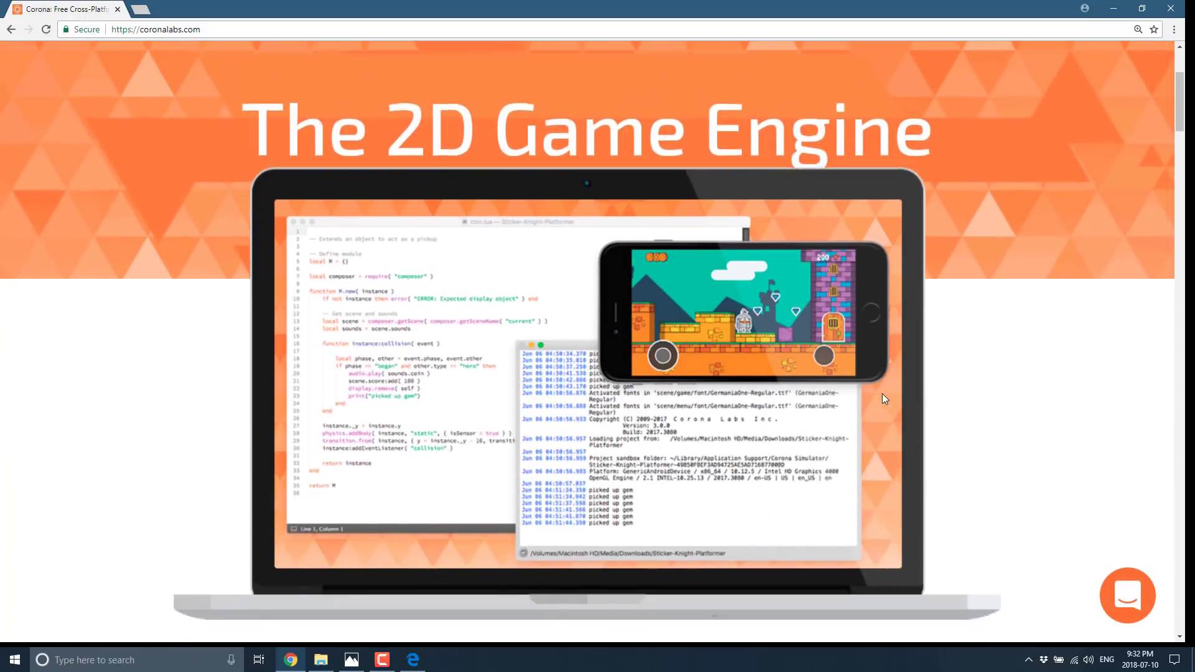
scroll("down", 3)
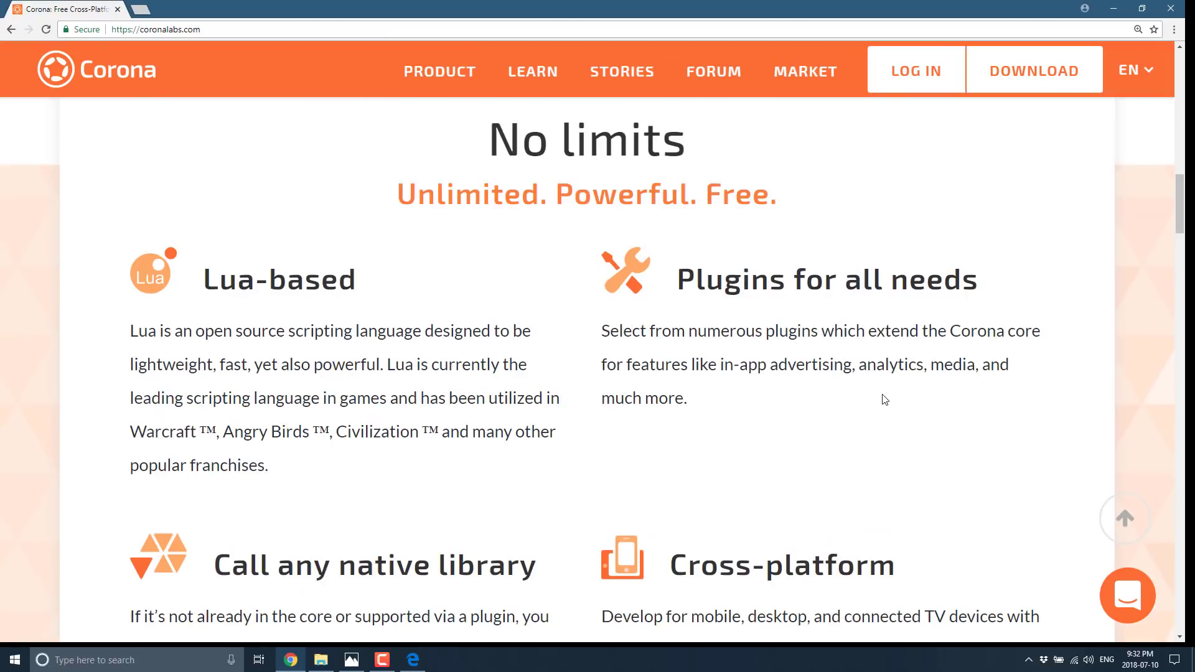
scroll("down", 3)
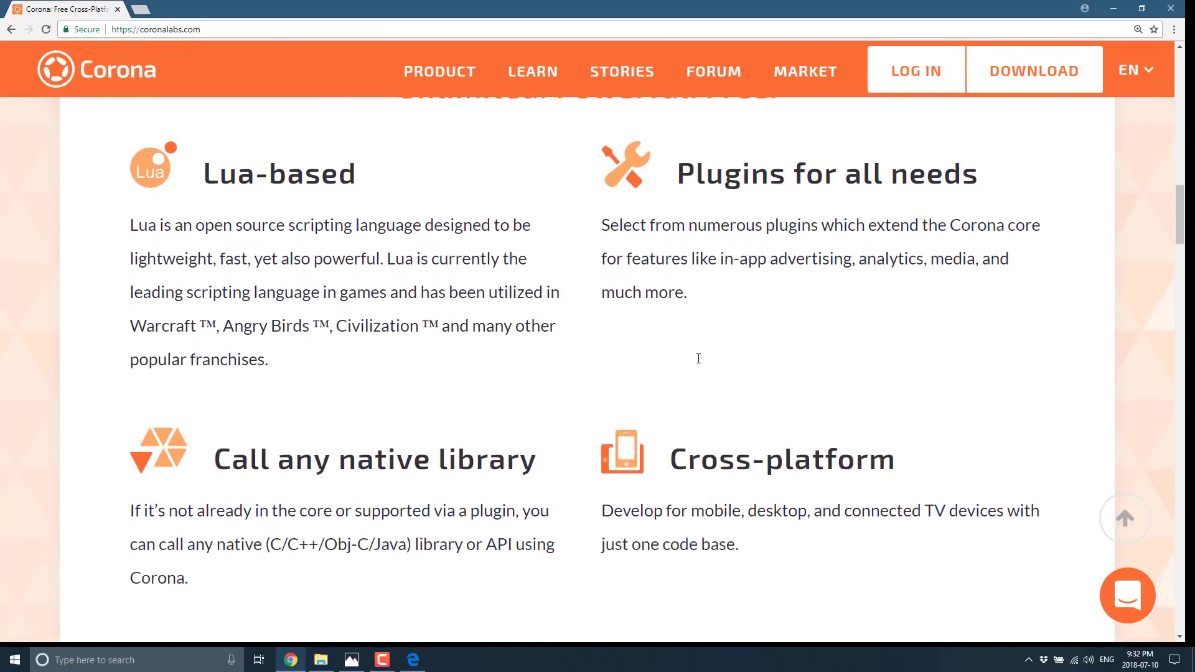
scroll("down", 3)
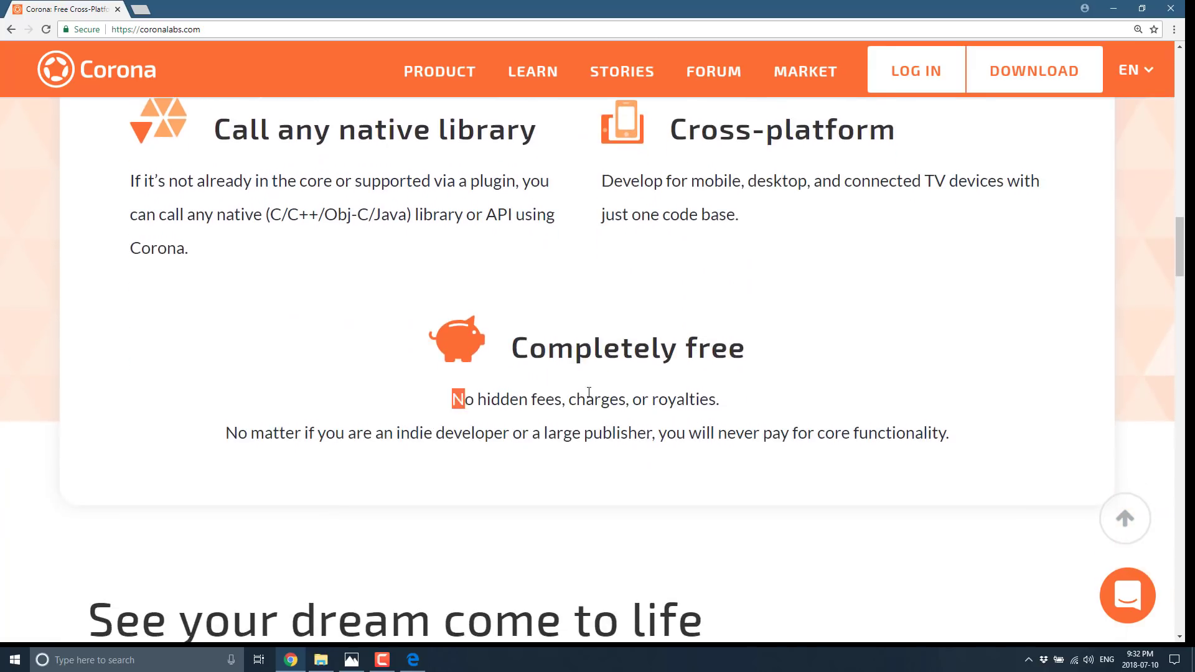
triple_click(585, 398)
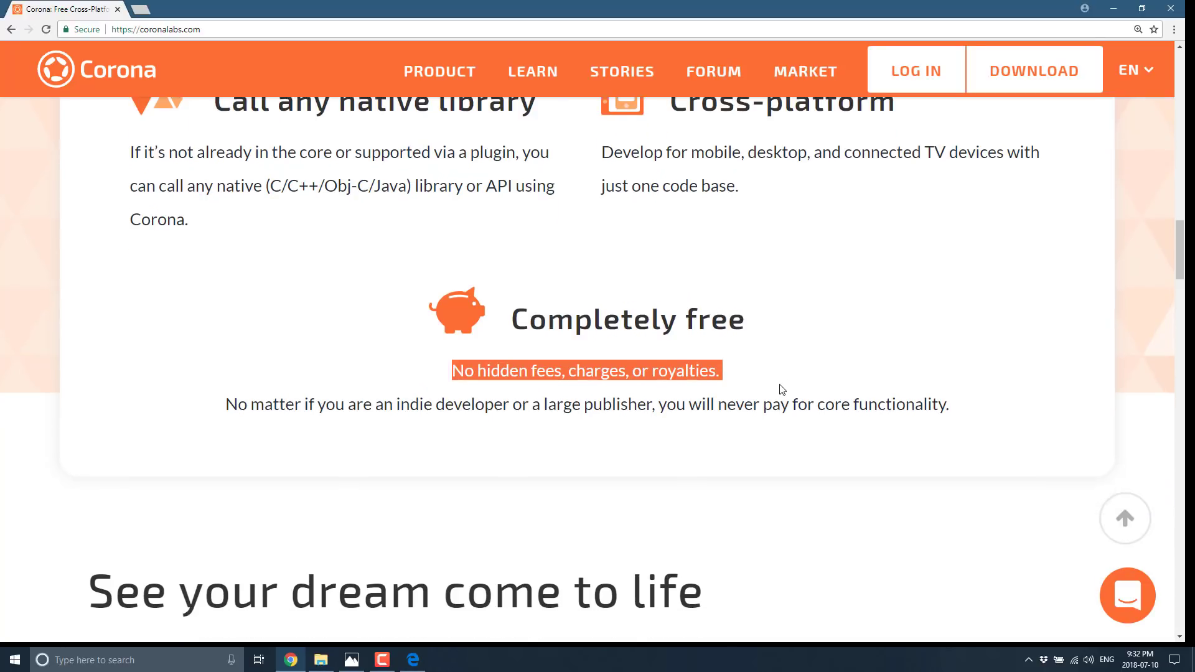
scroll("down", 3)
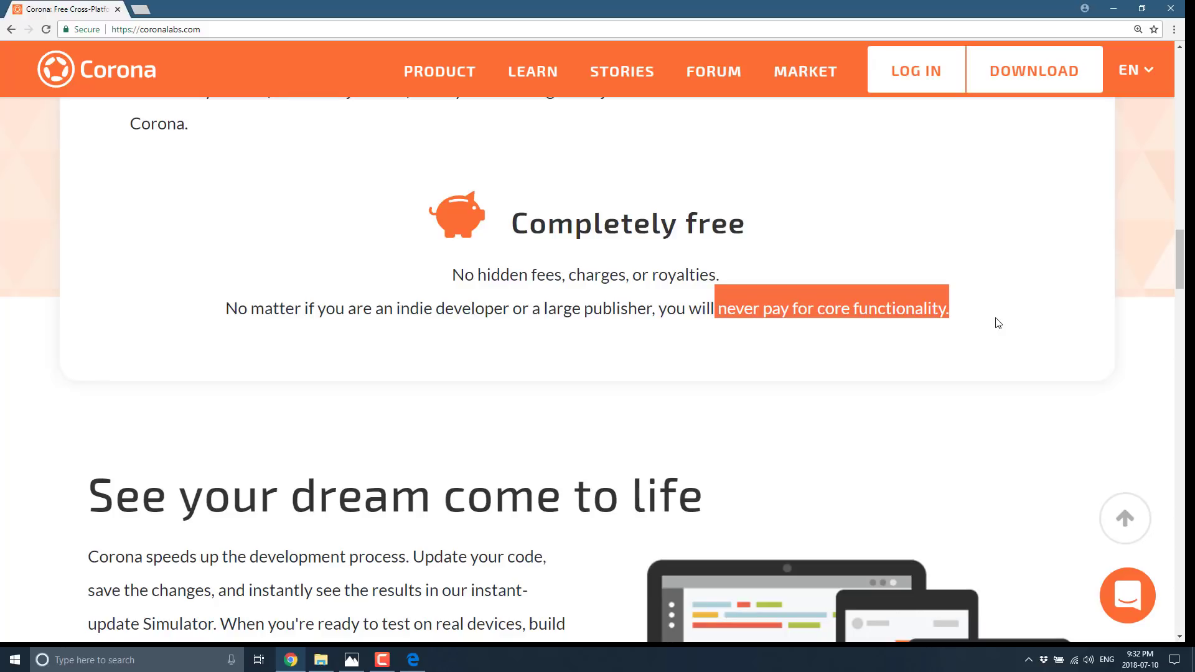
mouse_move(528, 6)
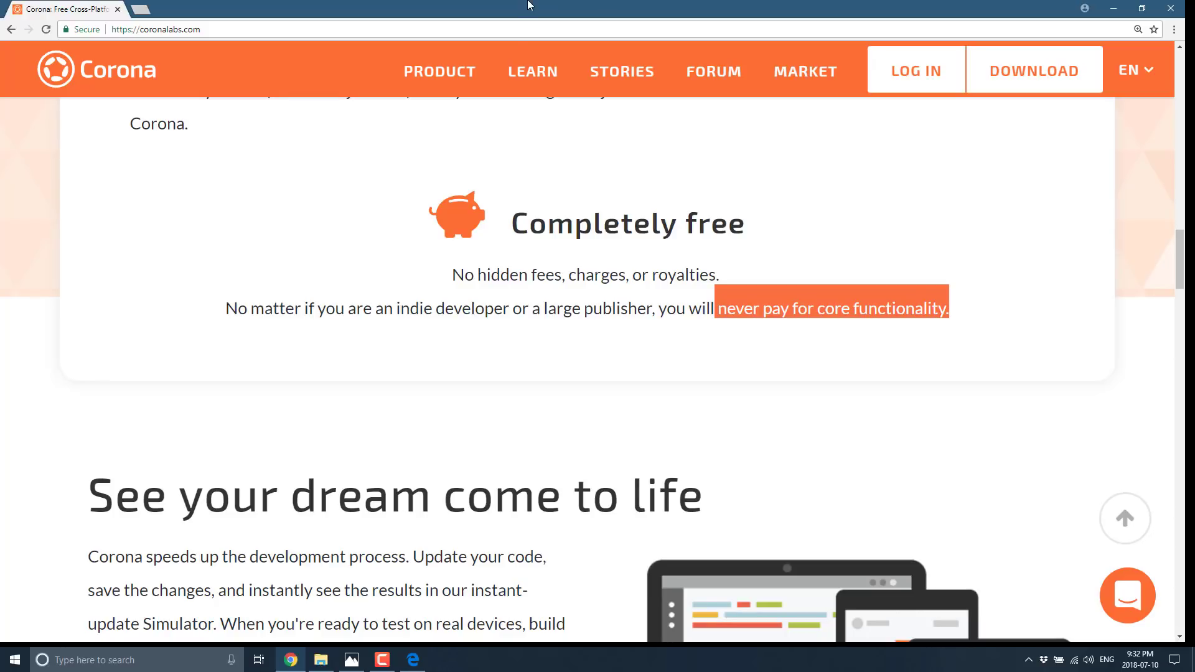
left_click(532, 71)
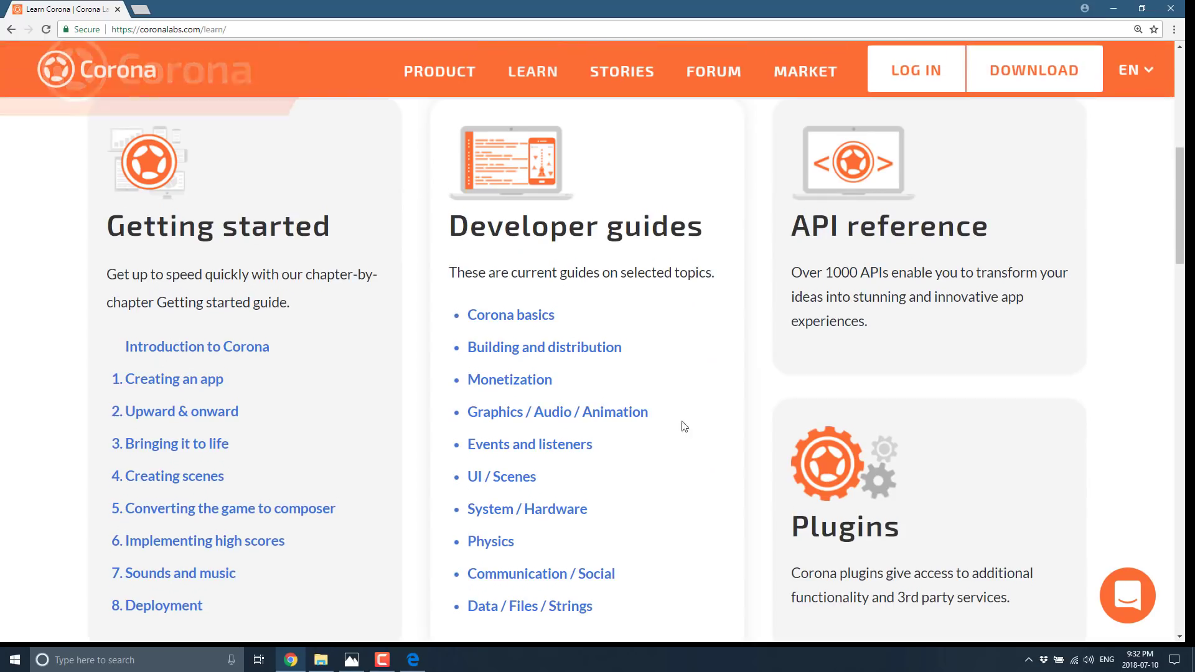
scroll("down", 3)
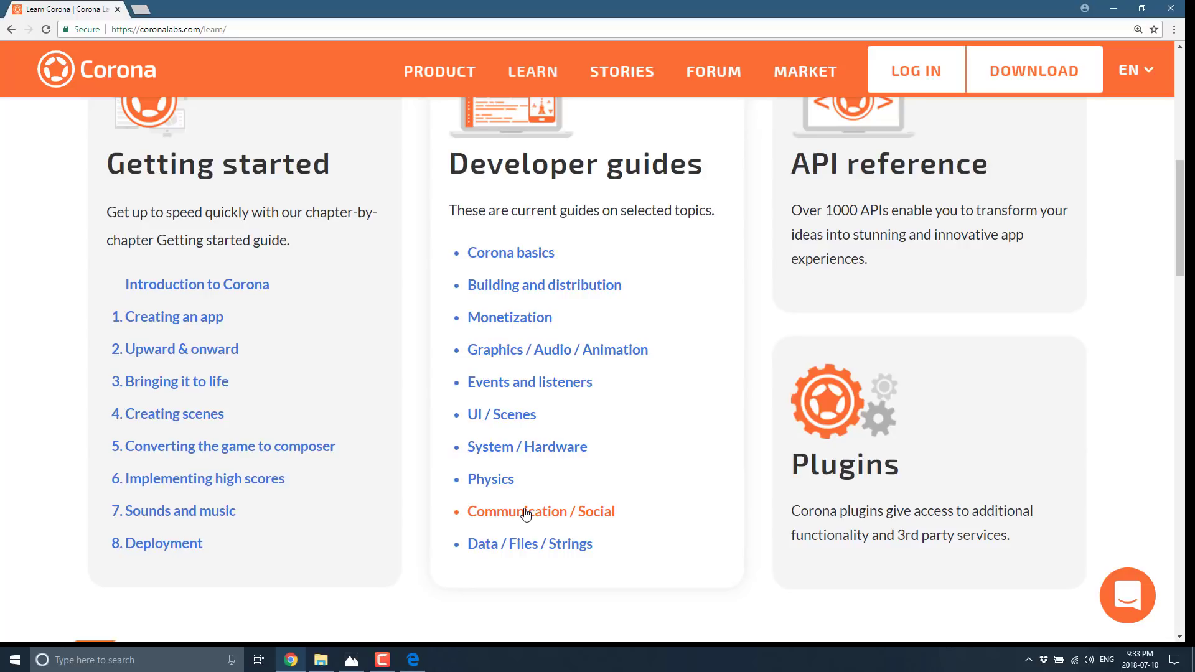
mouse_move(526, 512)
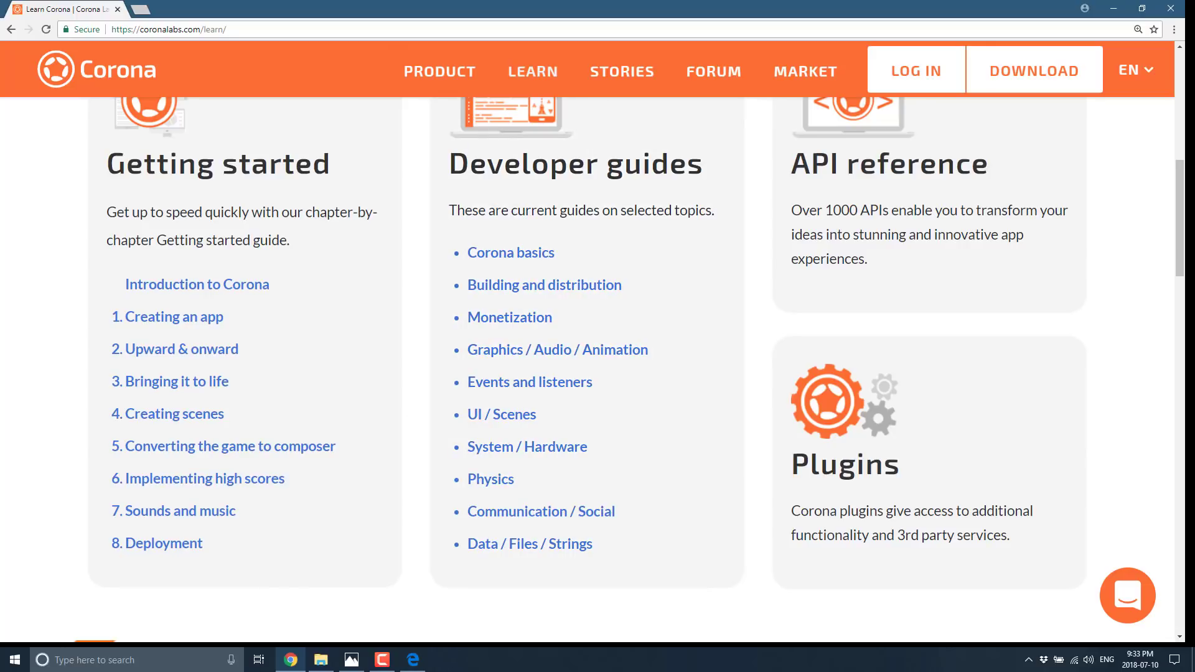